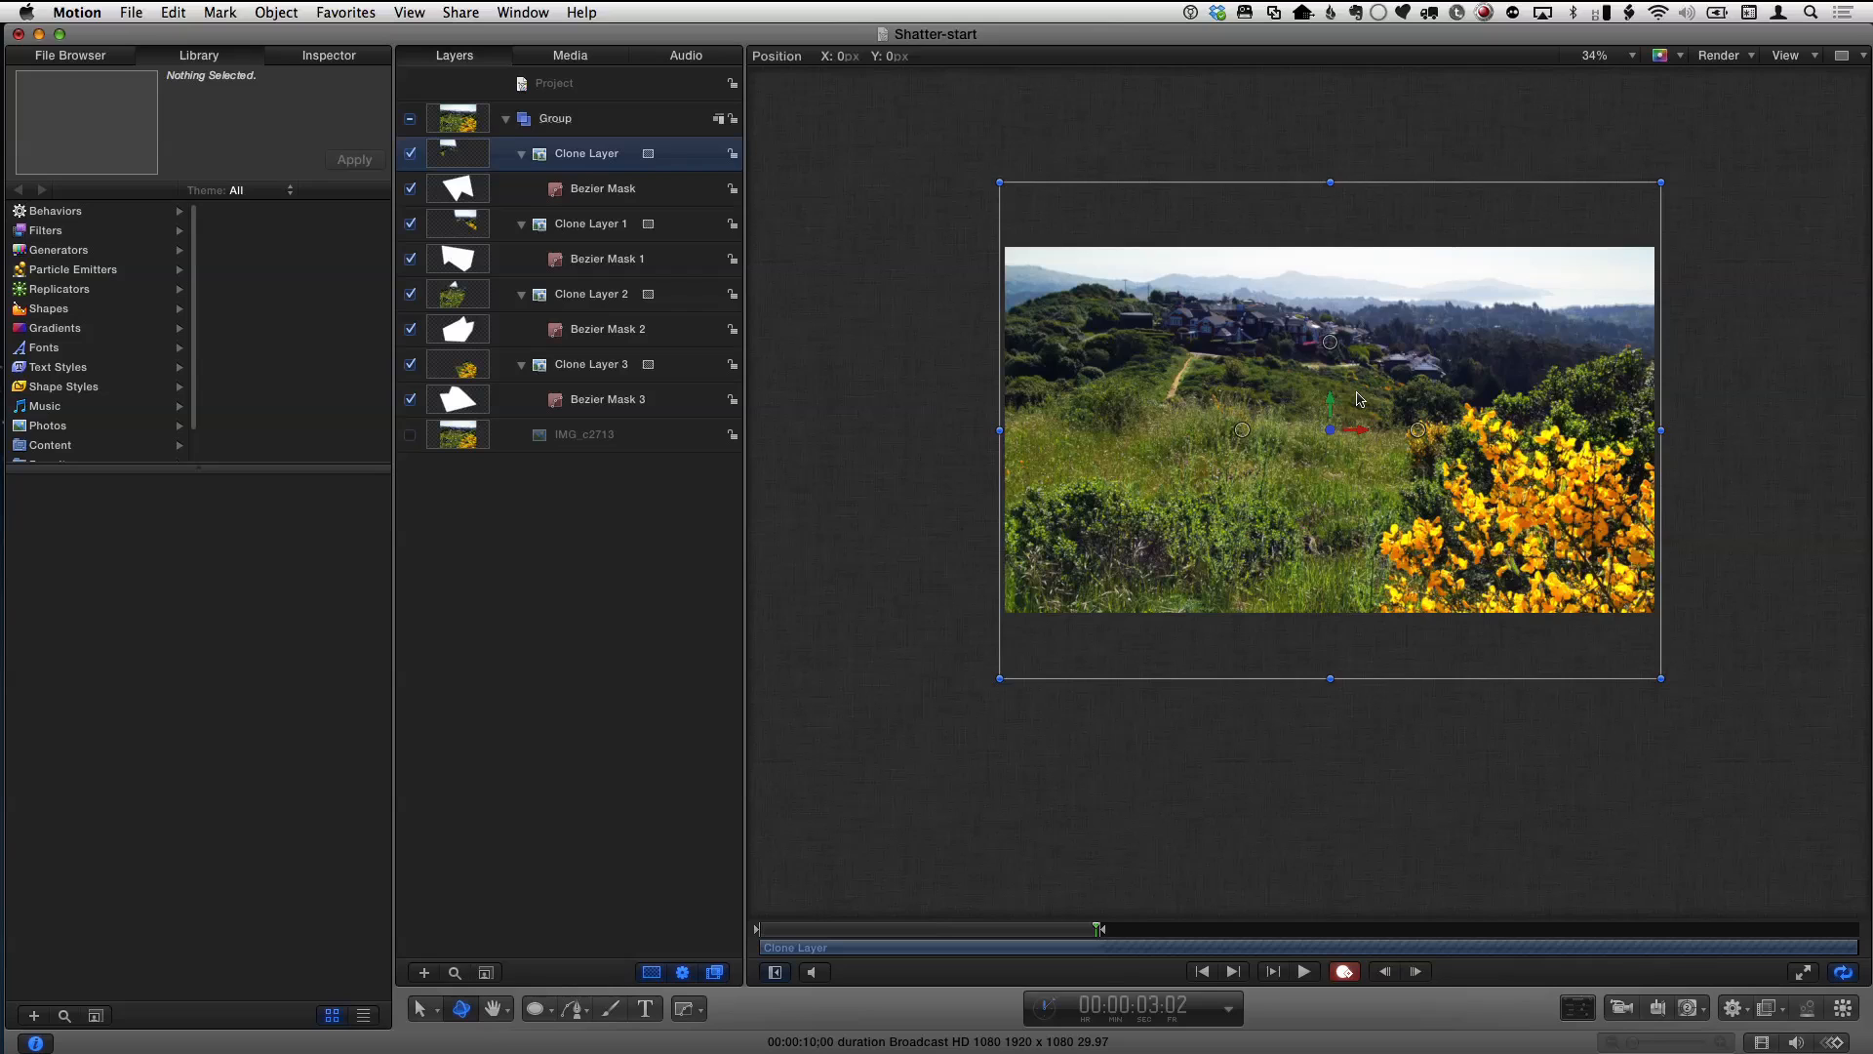
- Move the first clone-layer shard down and back in 3D, then select Clone Layer 1
drag(1329, 429, 1083, 353)
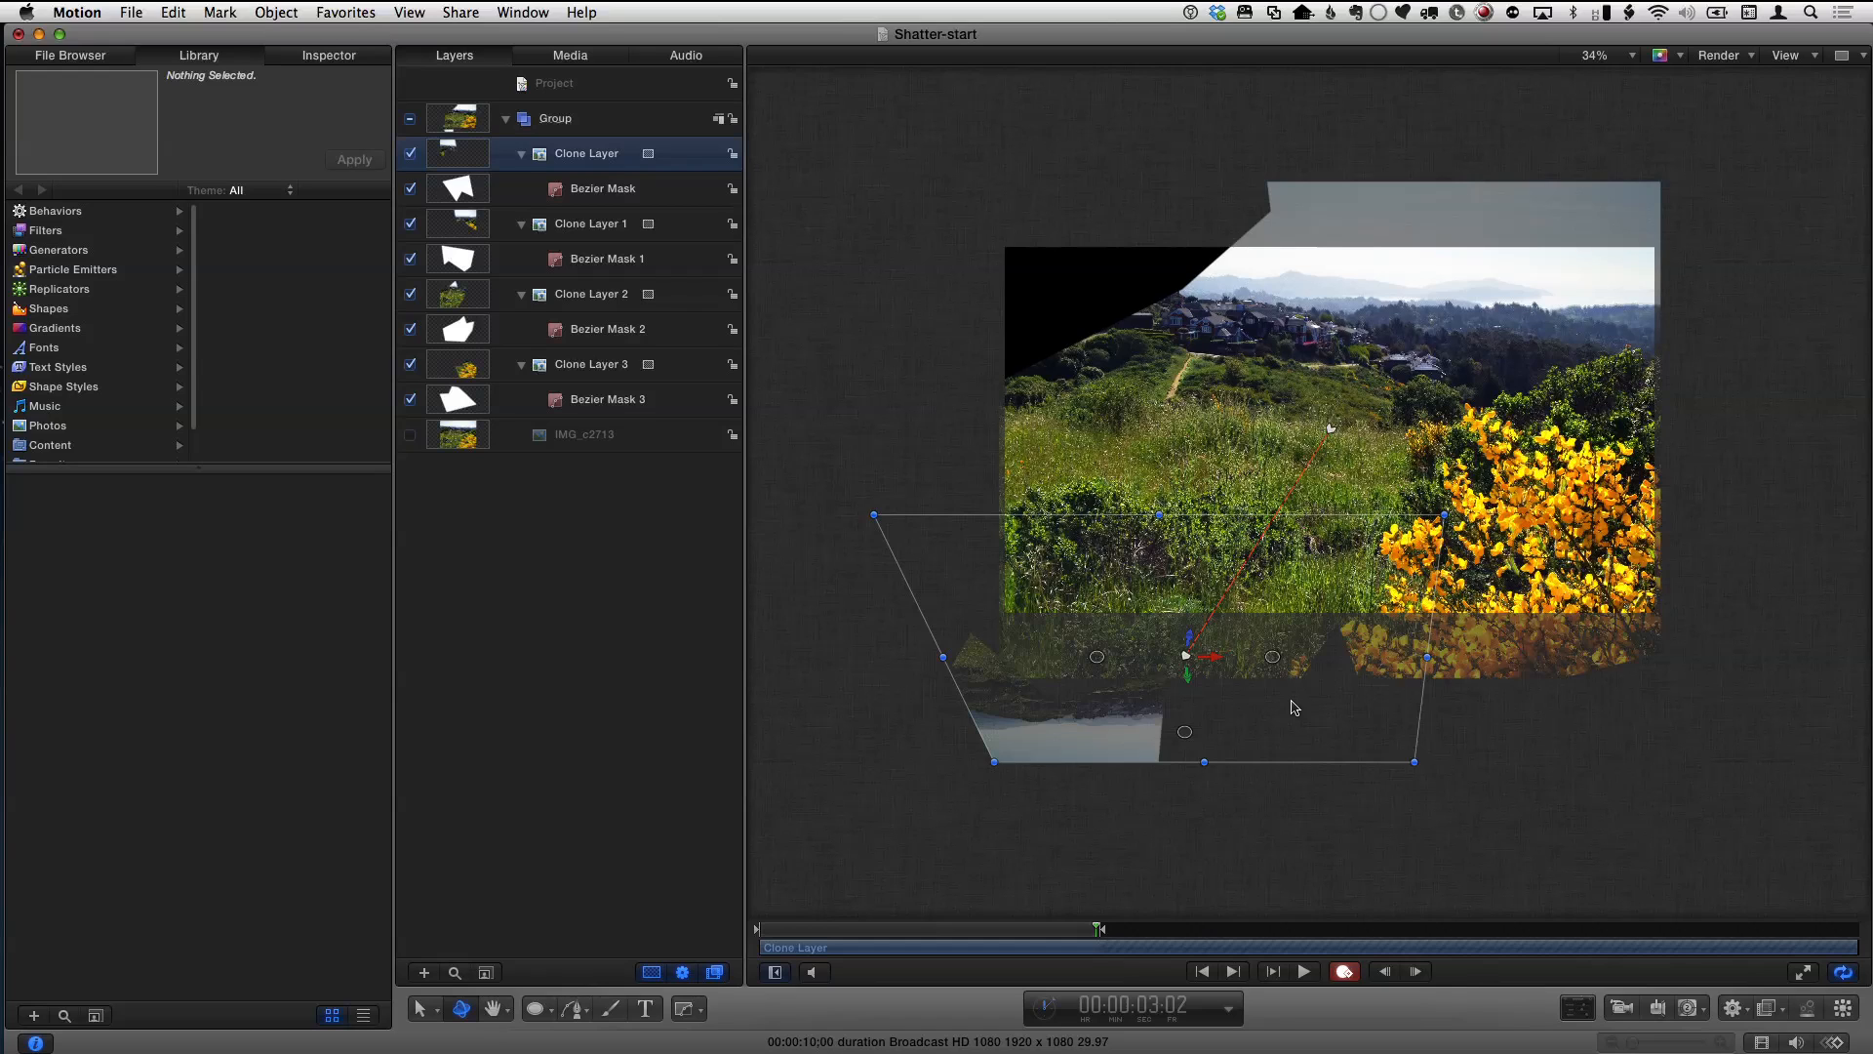
click(408, 11)
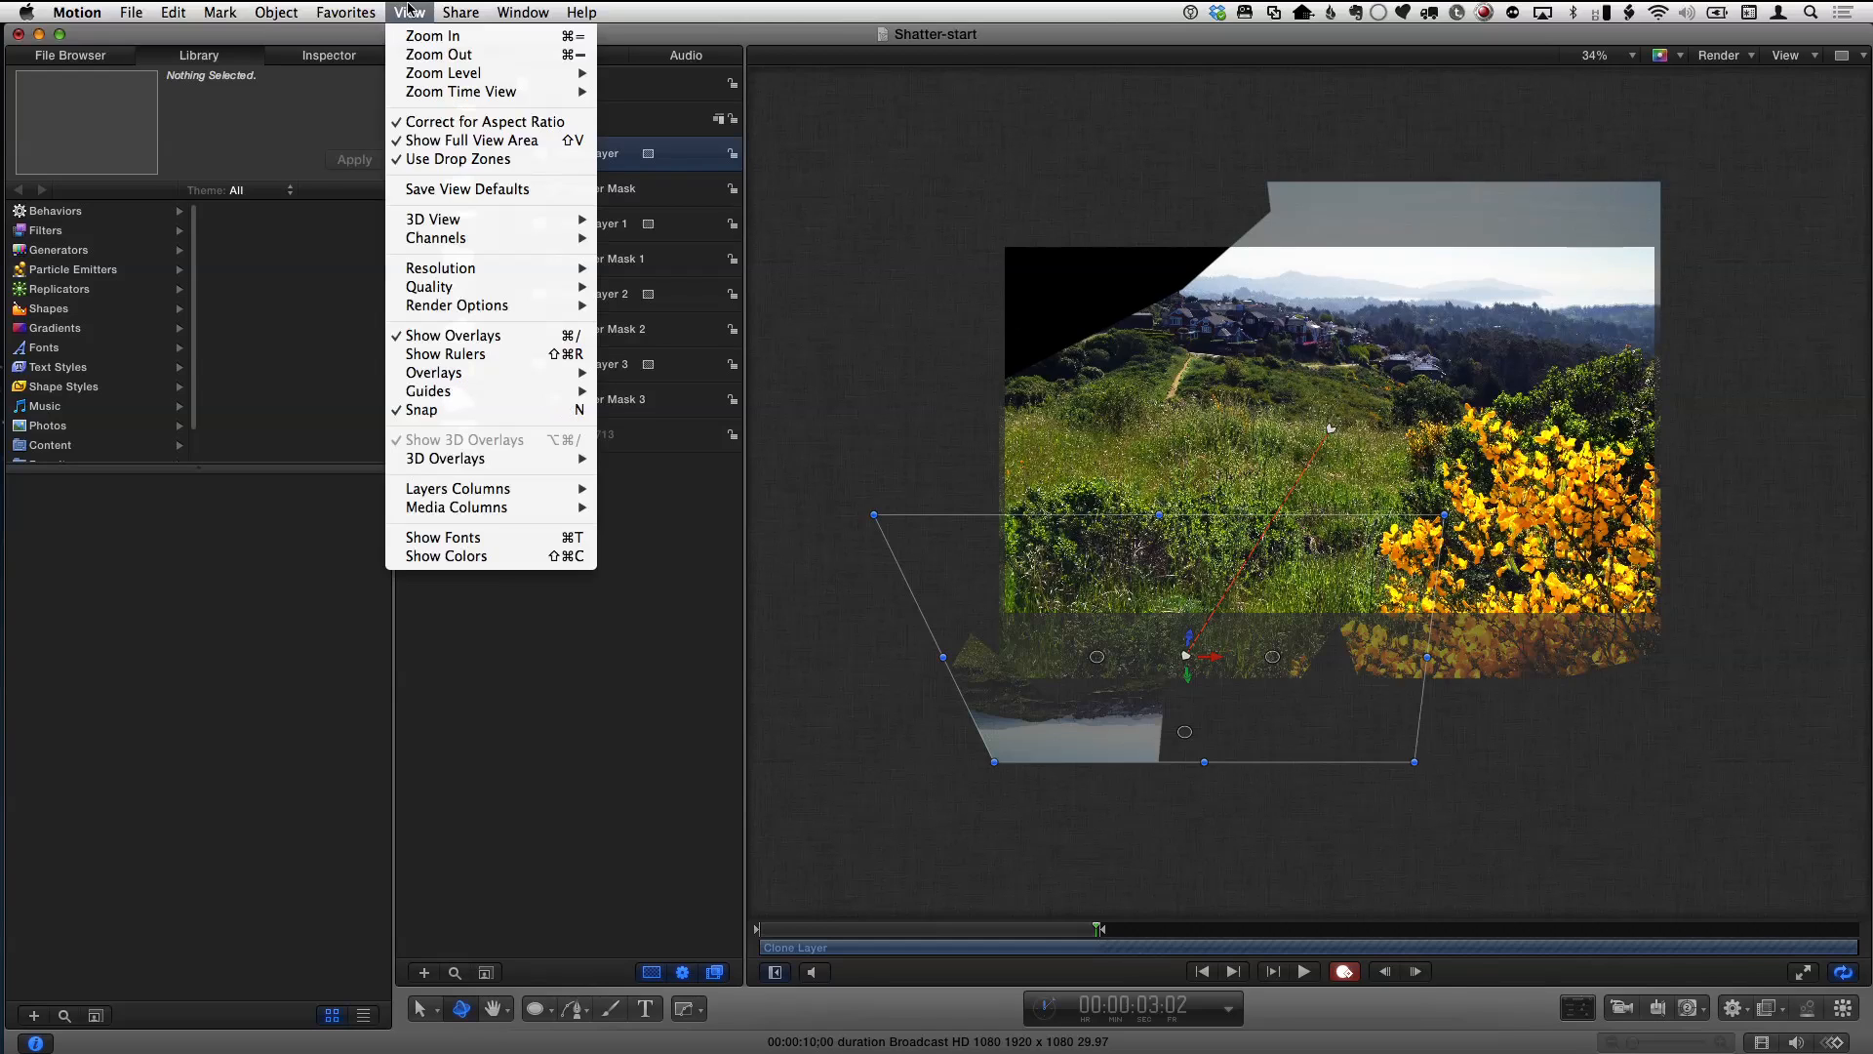
mouse_move(472, 140)
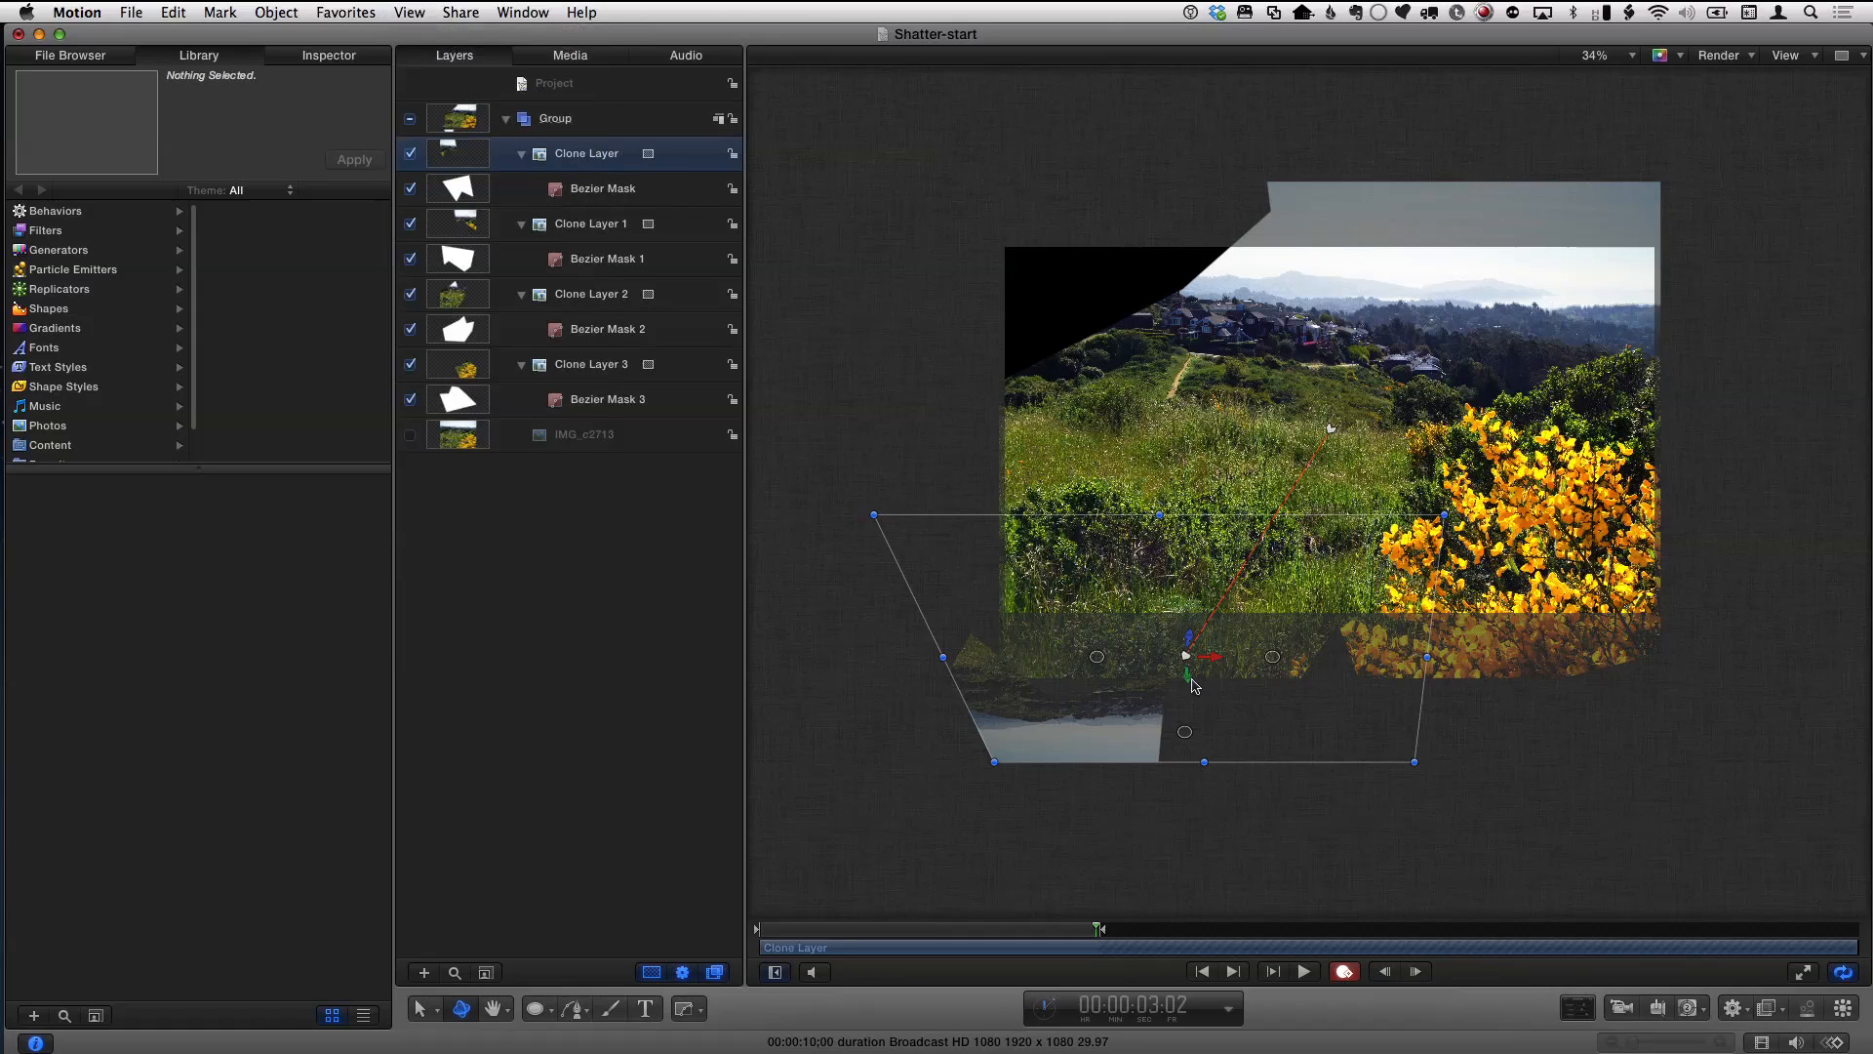
drag(1186, 656, 1210, 800)
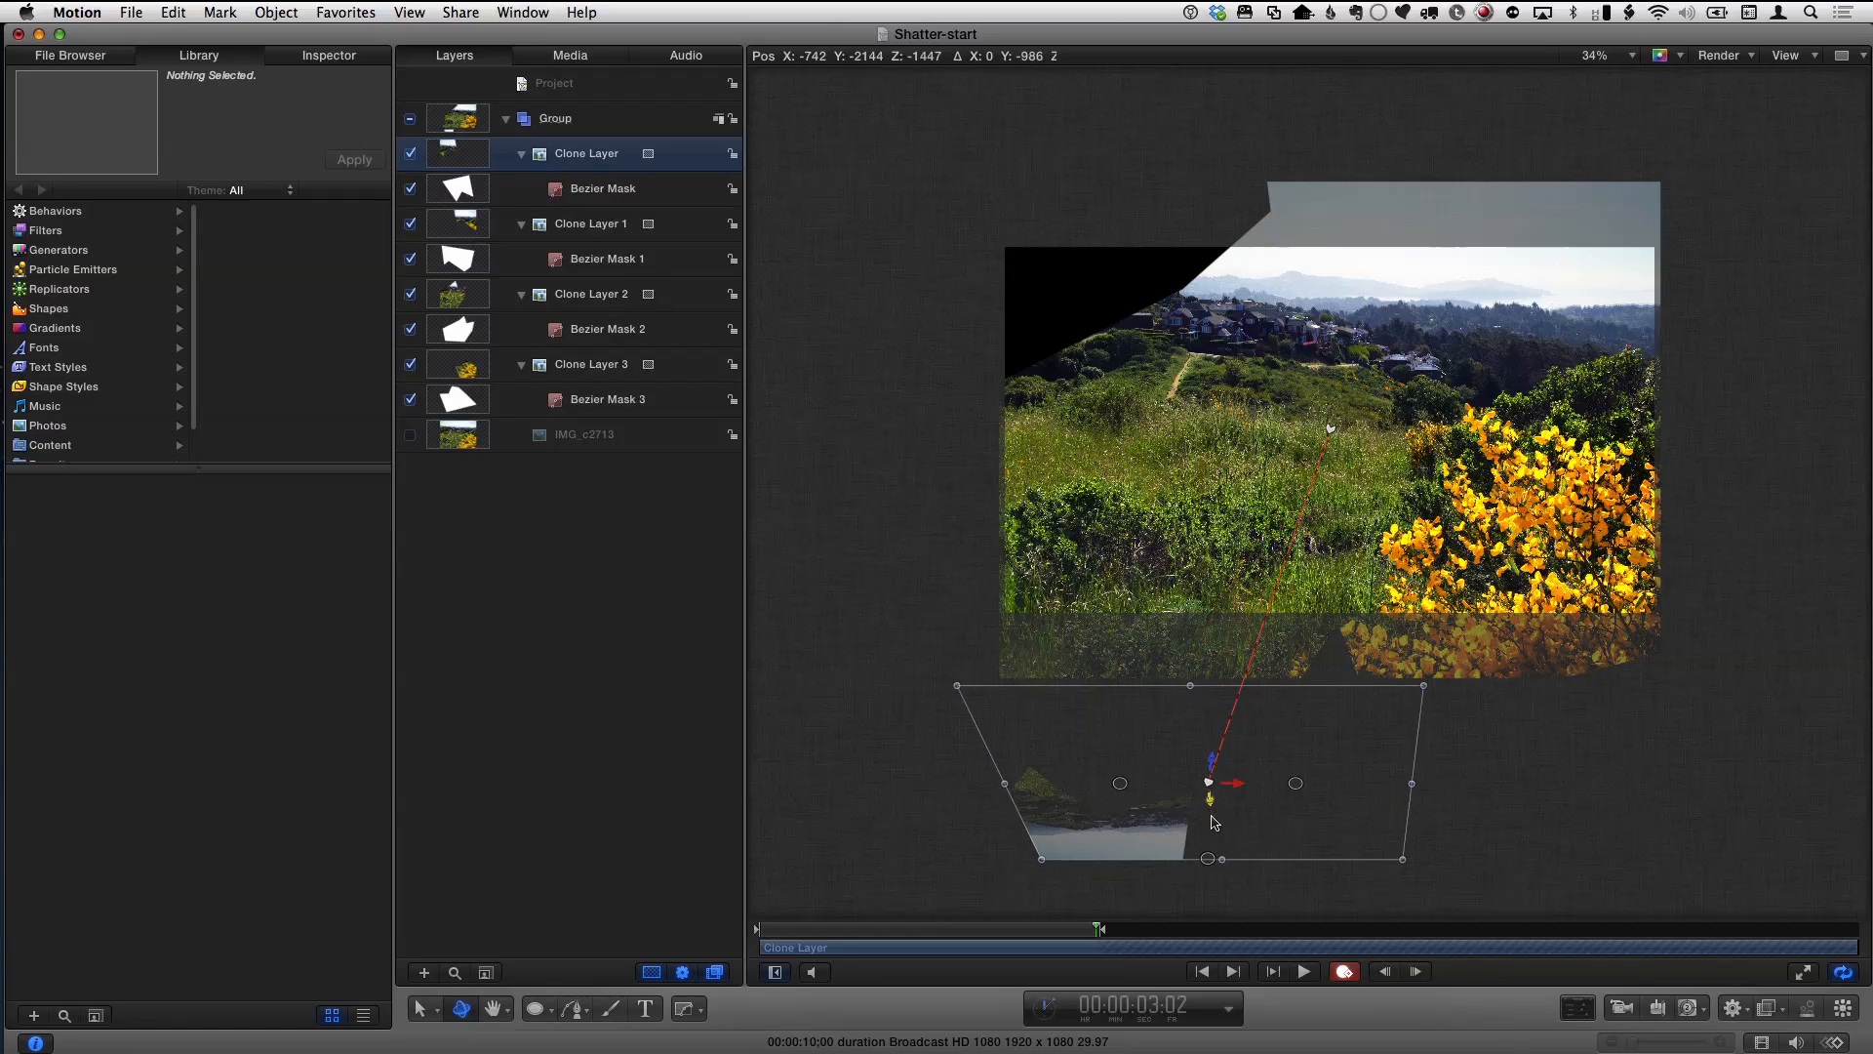
click(590, 223)
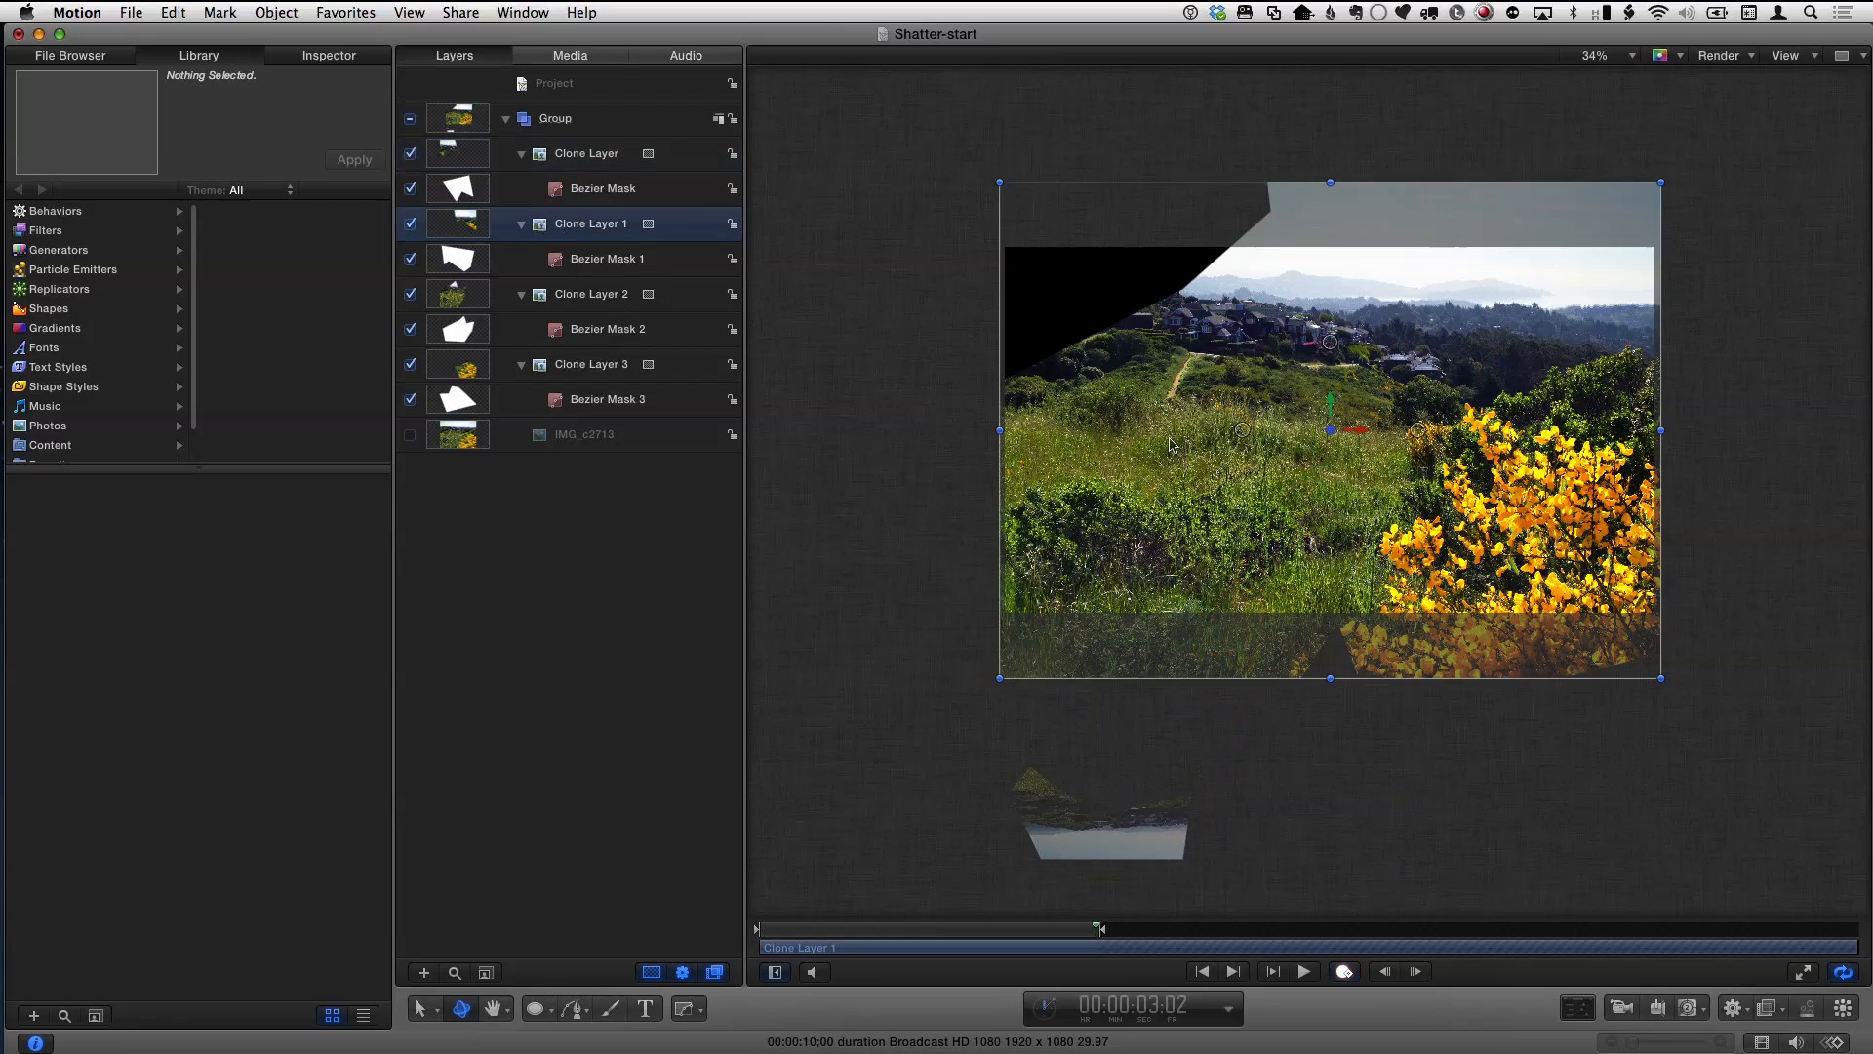
mouse_move(1368, 439)
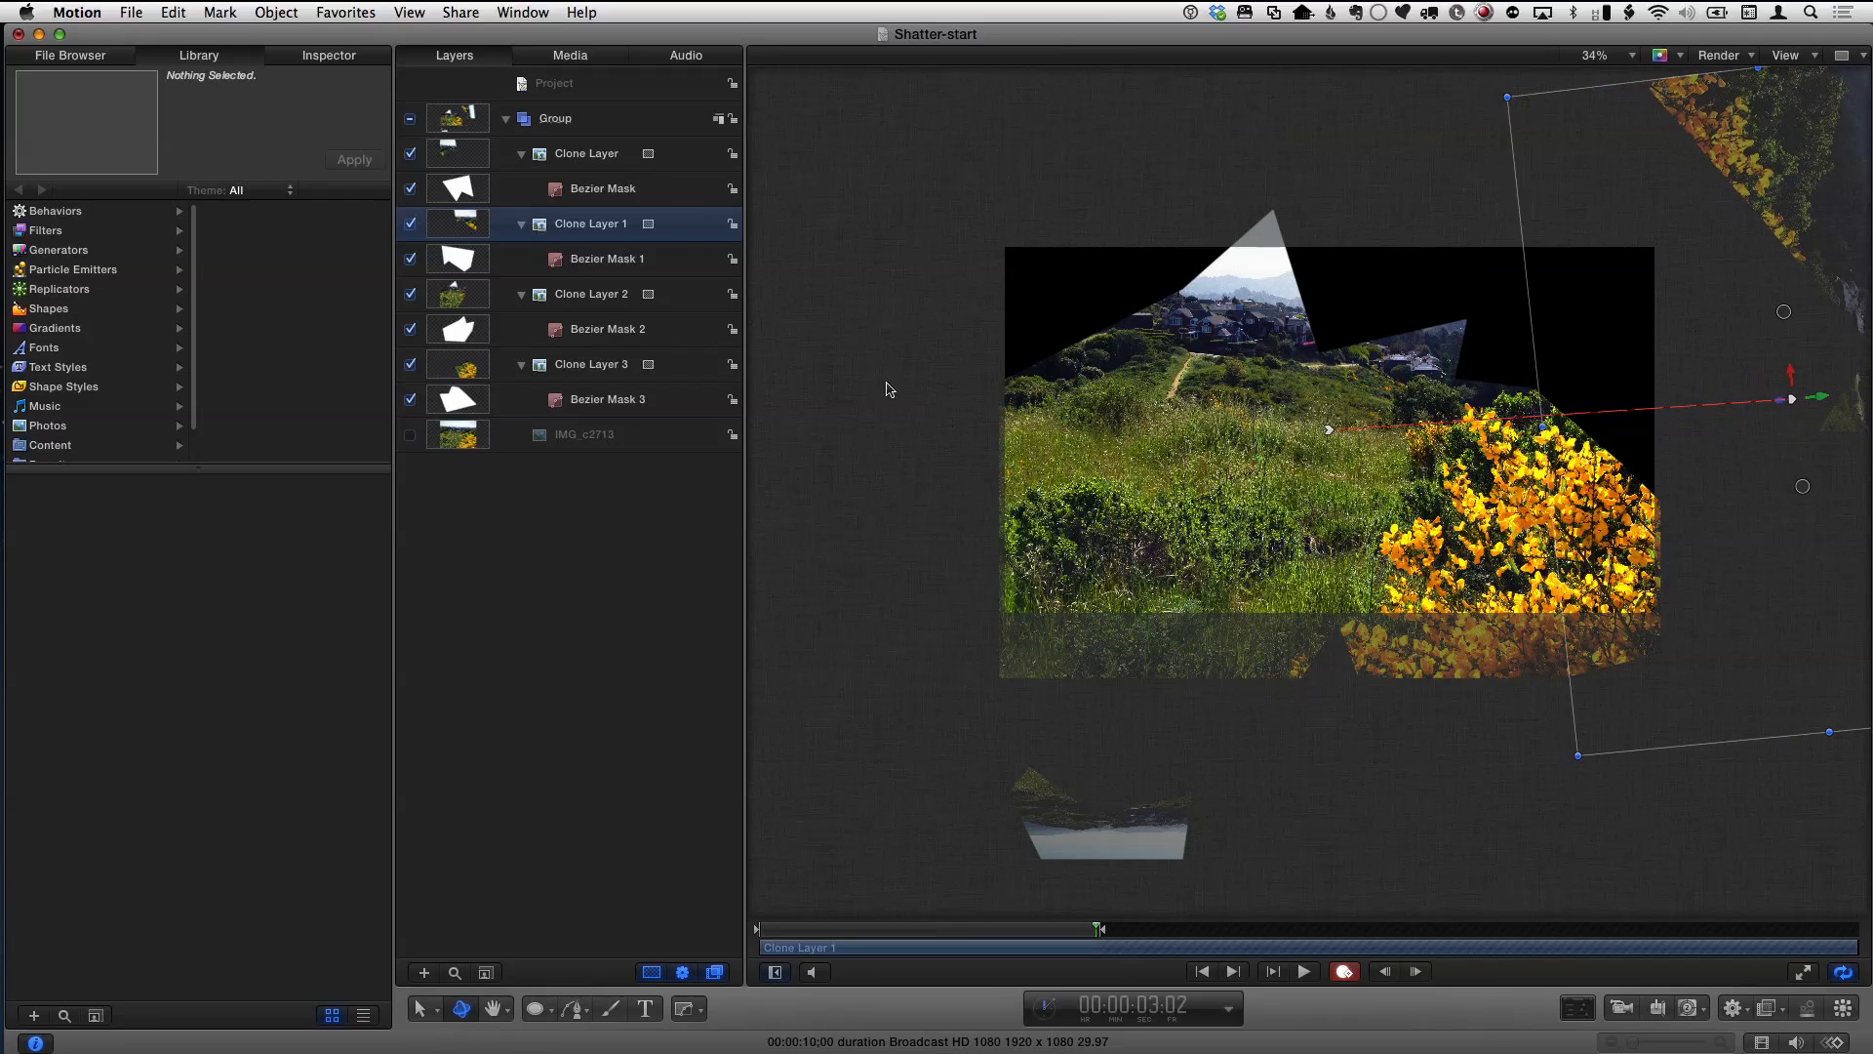
- Send the grassy shard (Clone Layer 2) off to the upper left and select the flowers shard
click(590, 295)
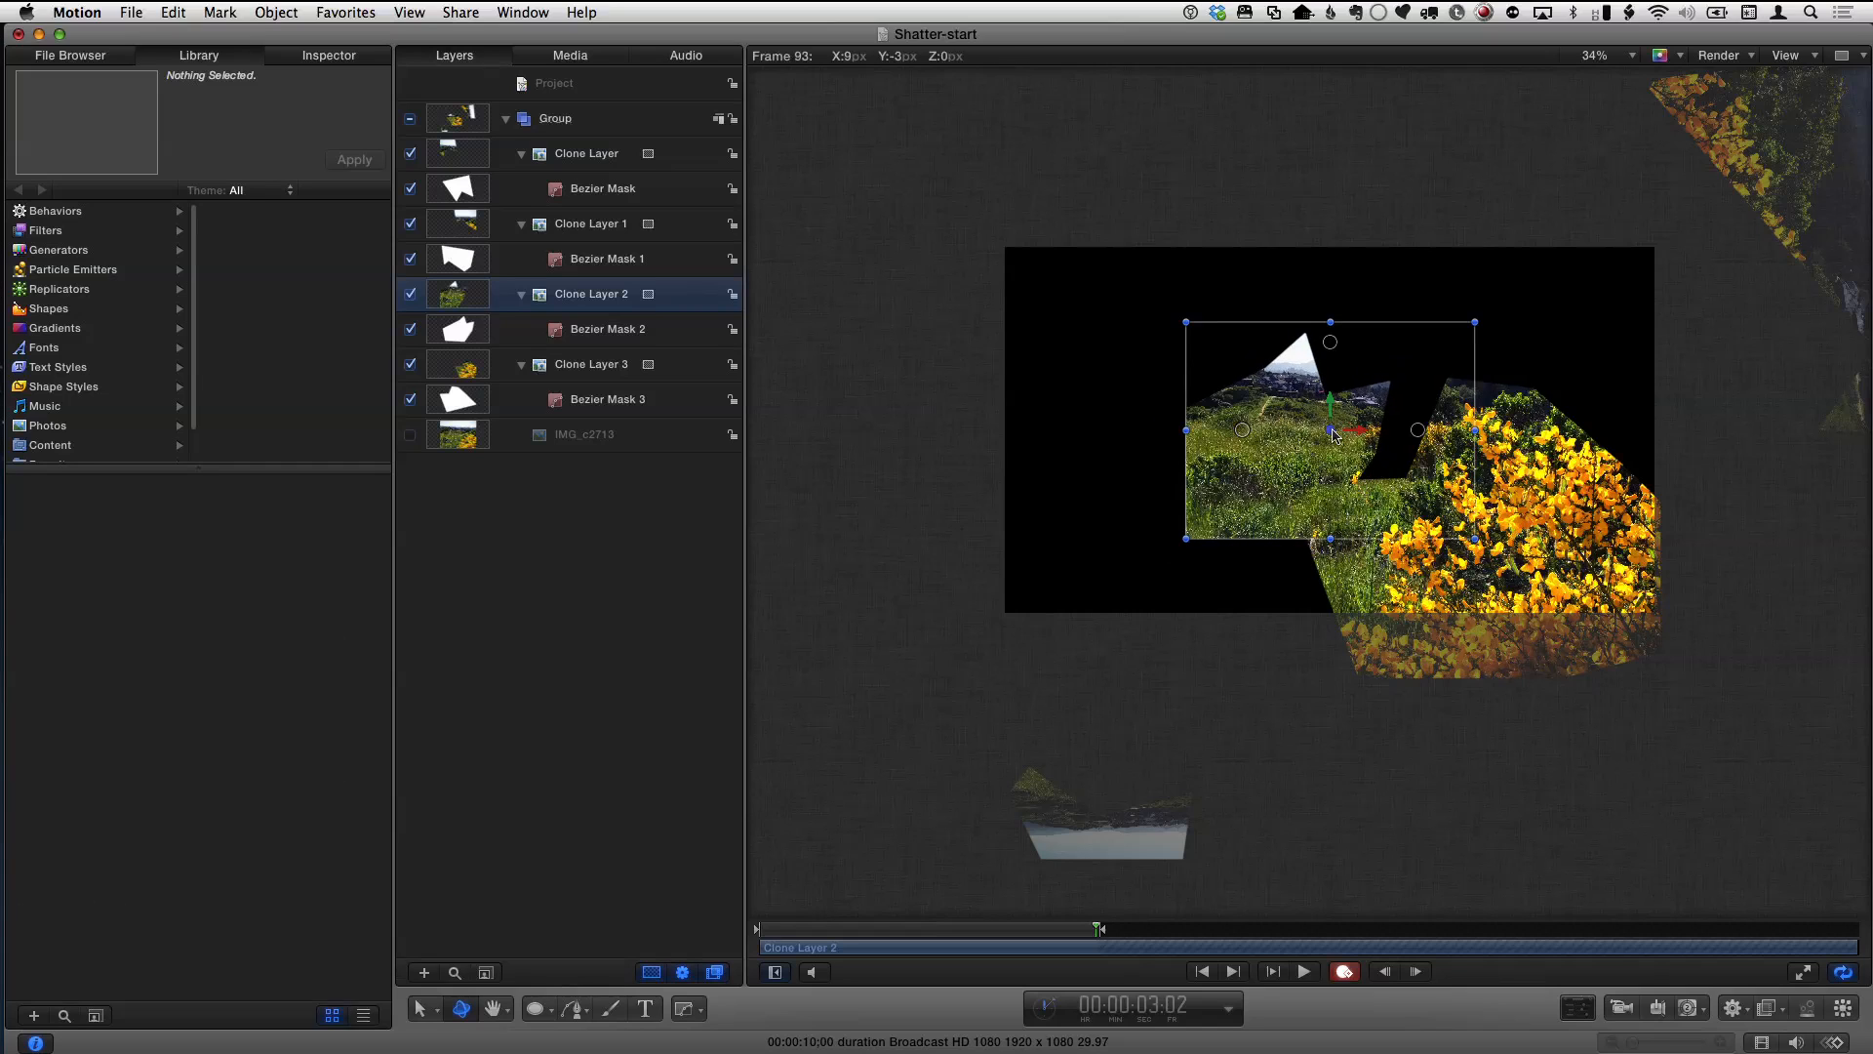
drag(1329, 429, 1253, 439)
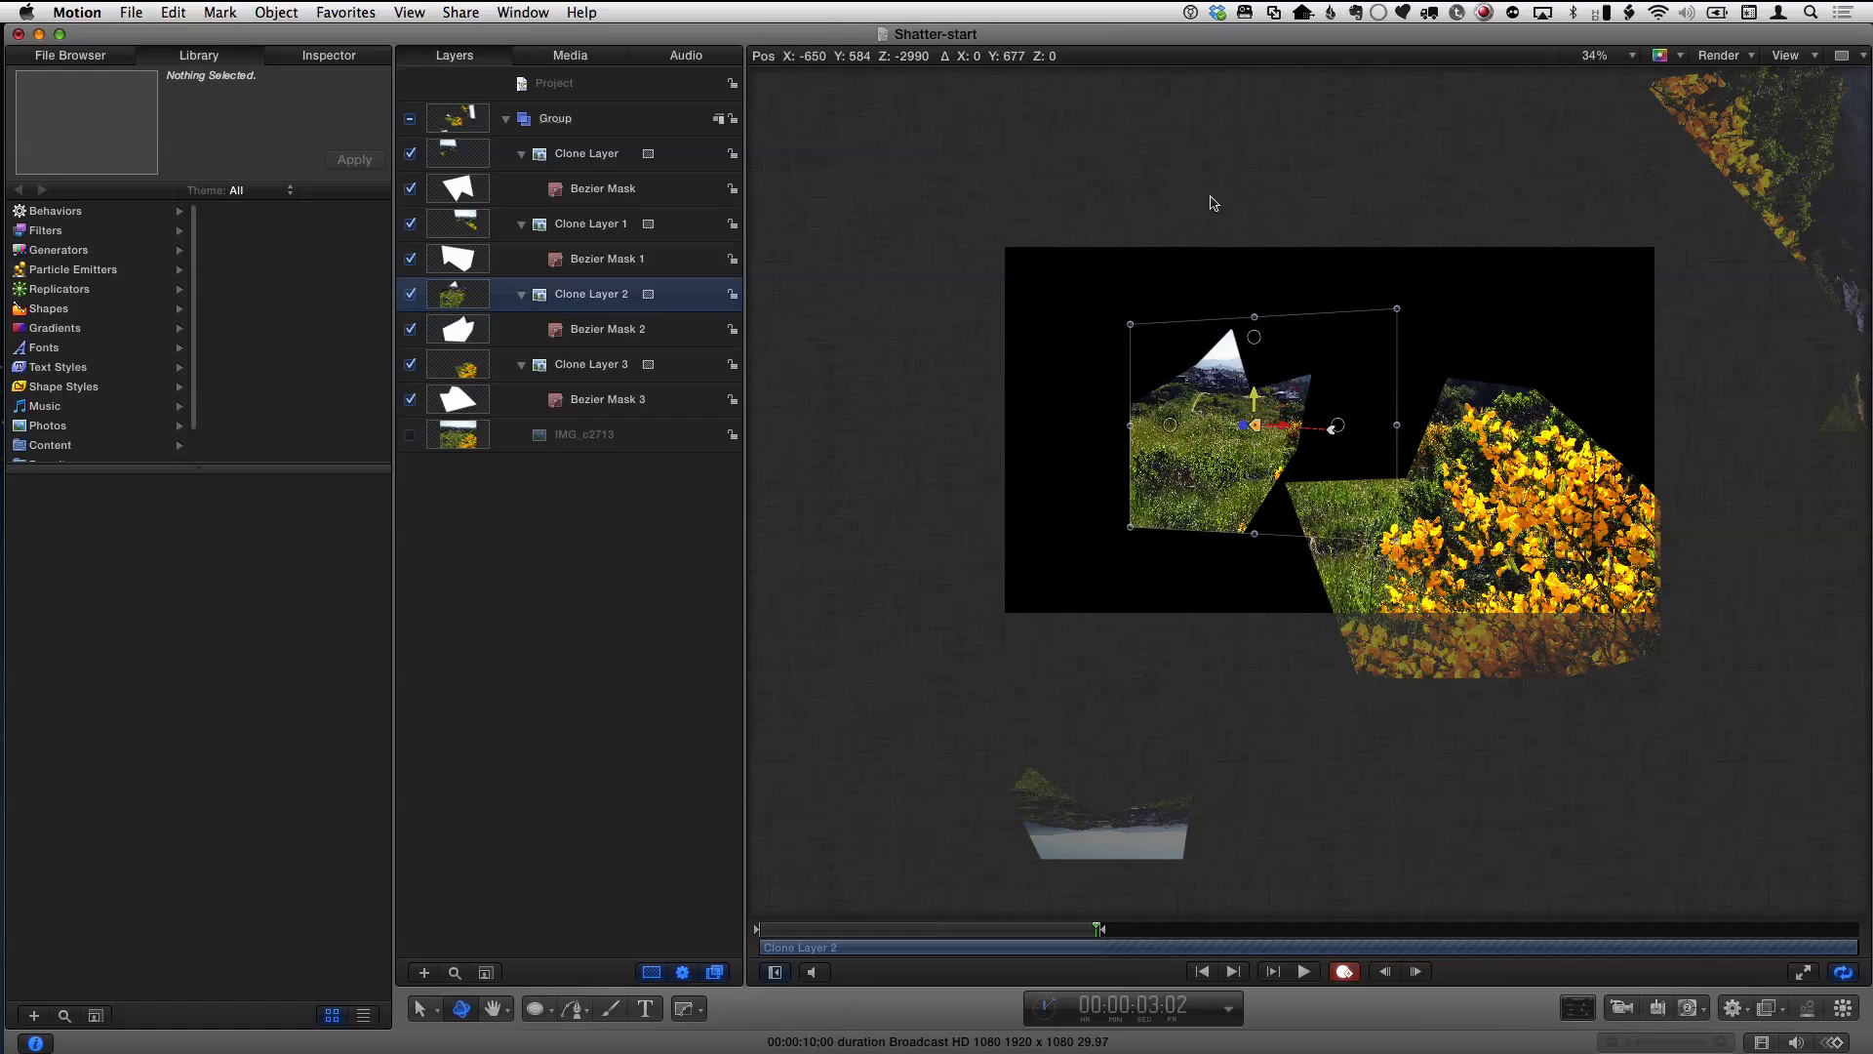
drag(1255, 423, 1254, 197)
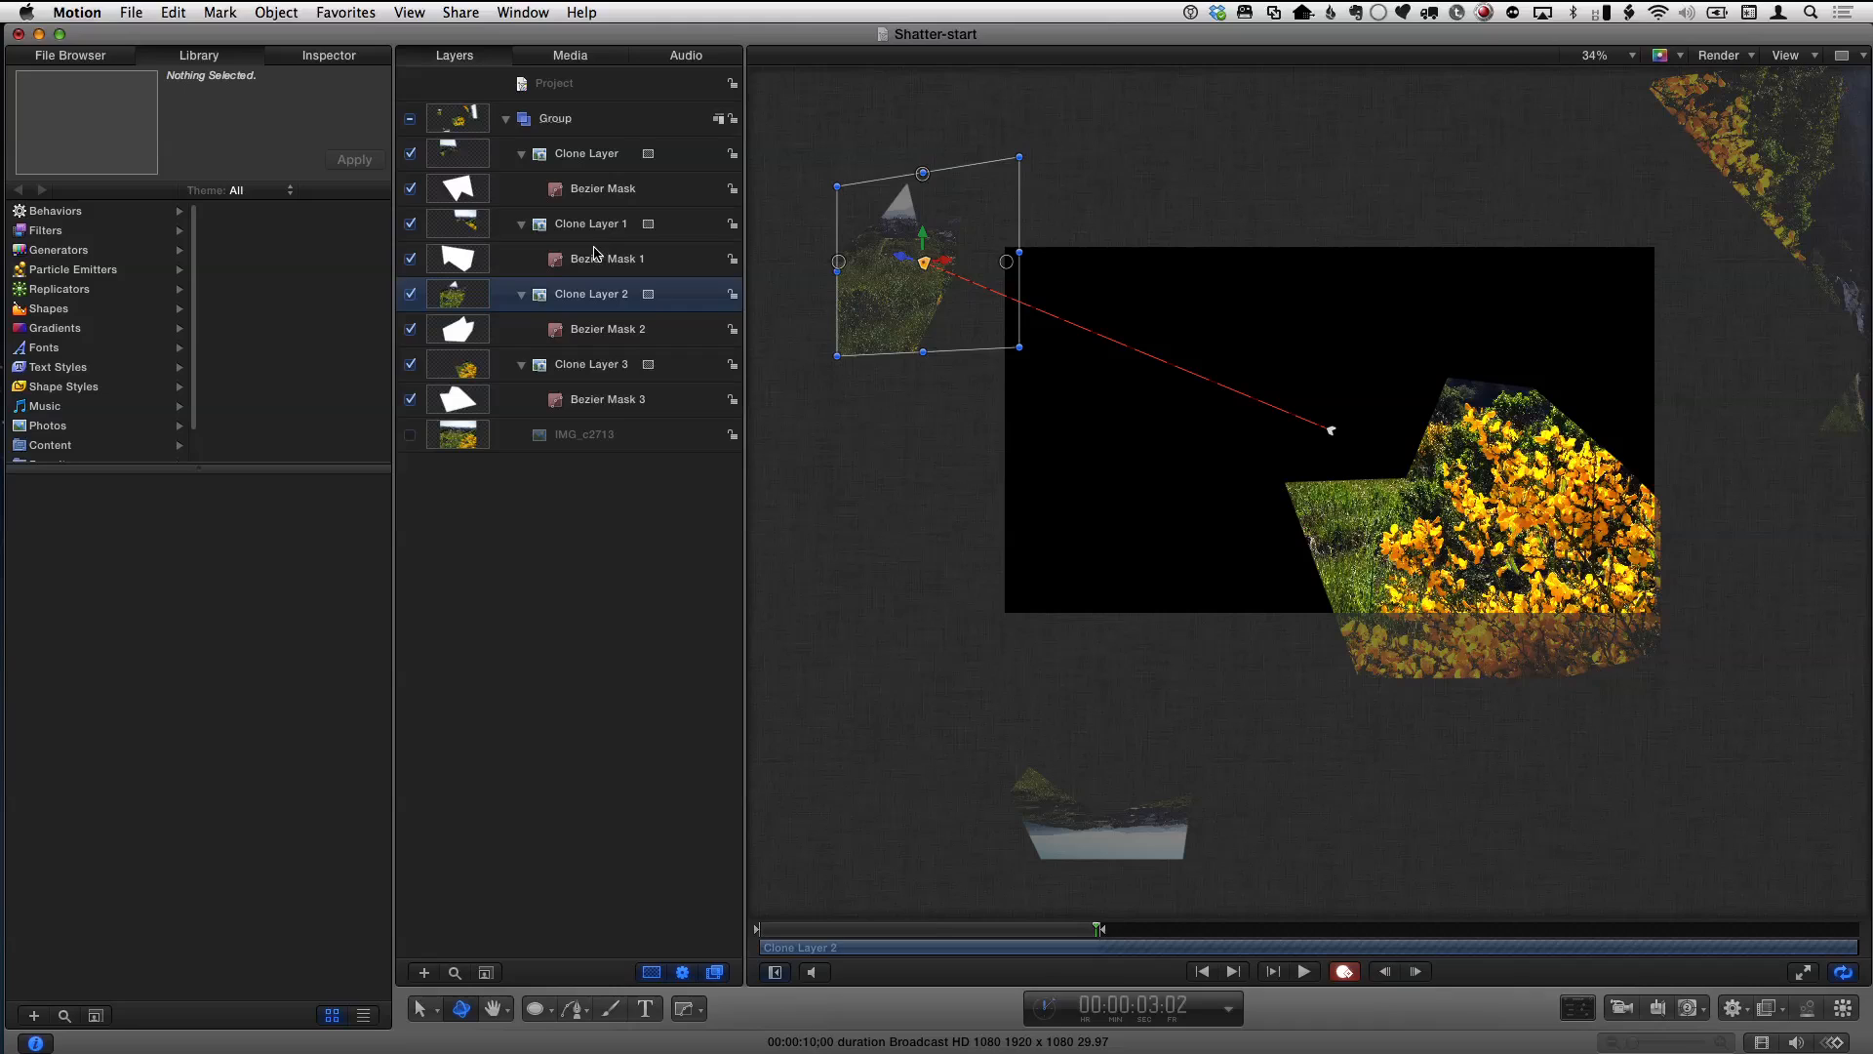
click(590, 362)
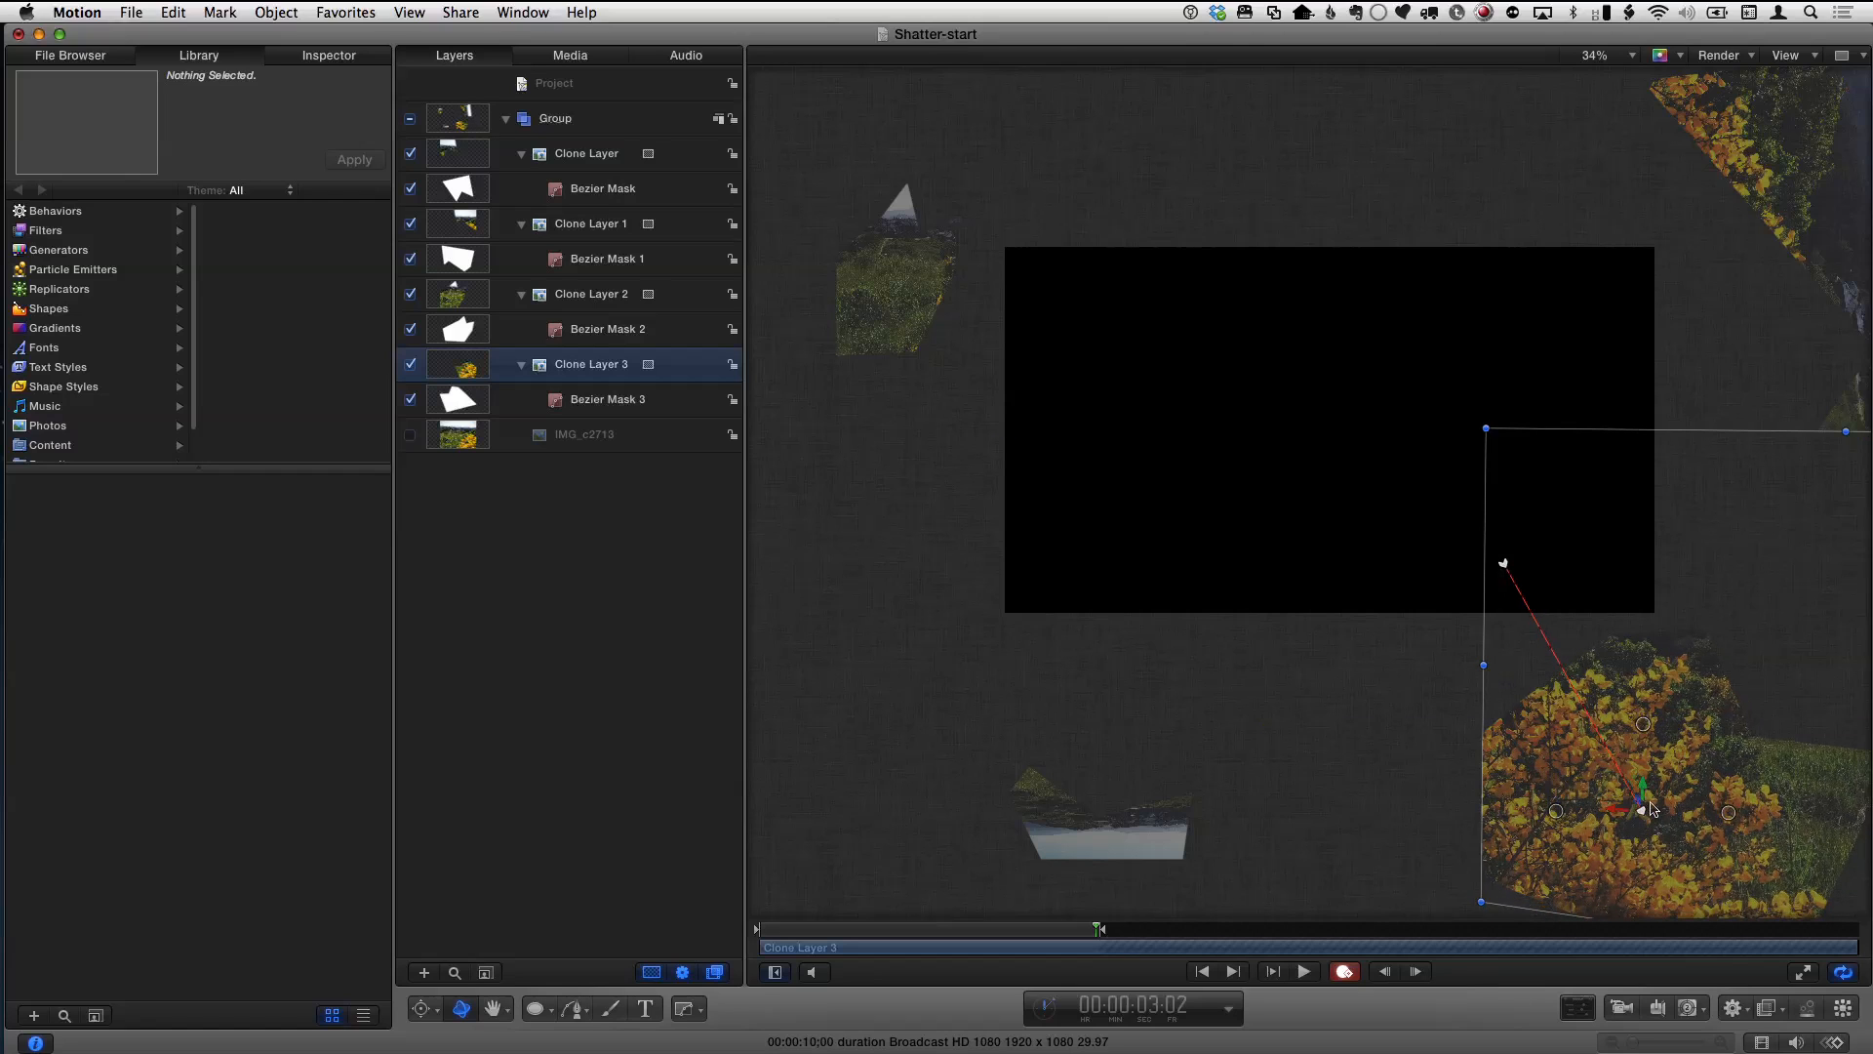
- Show Clone Layer 3's keyframed transform values in the Inspector
click(328, 55)
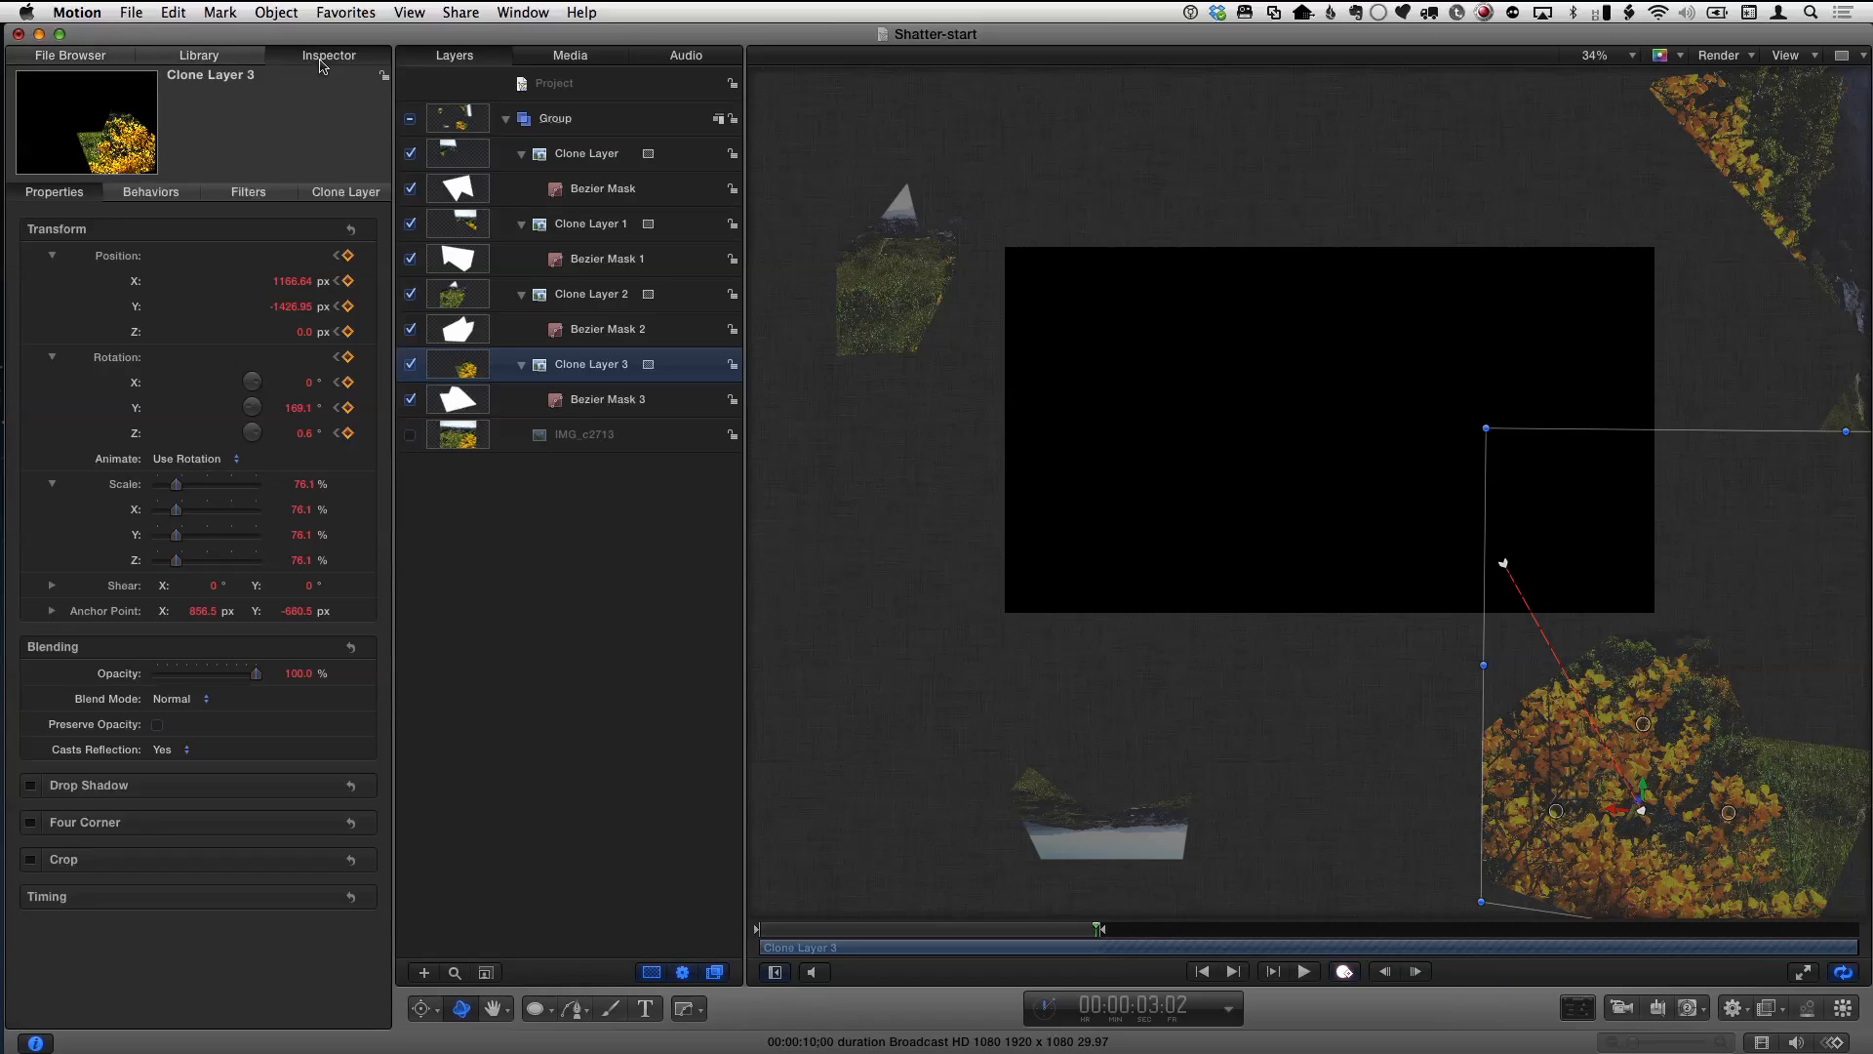
mouse_move(245, 328)
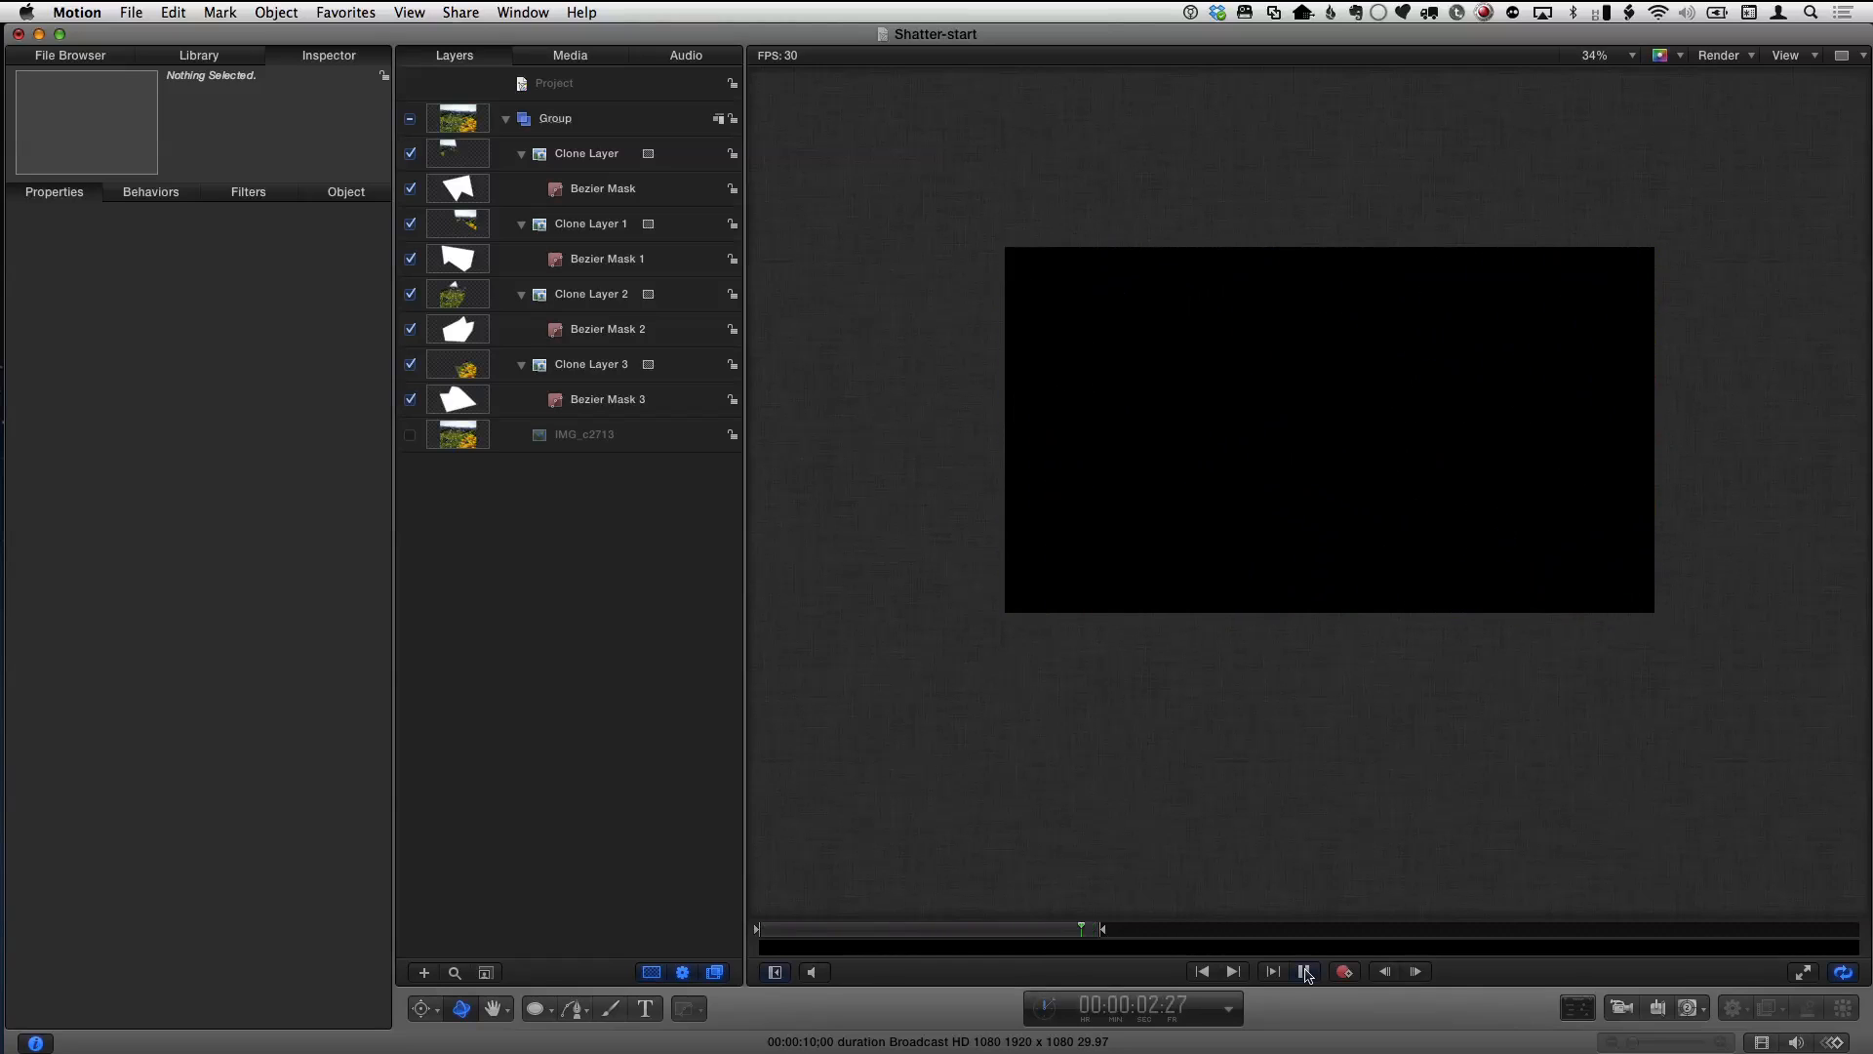
- Set the shard keyframes to Linear interpolation in the Keyframe Editor and play back the fly-out
click(586, 152)
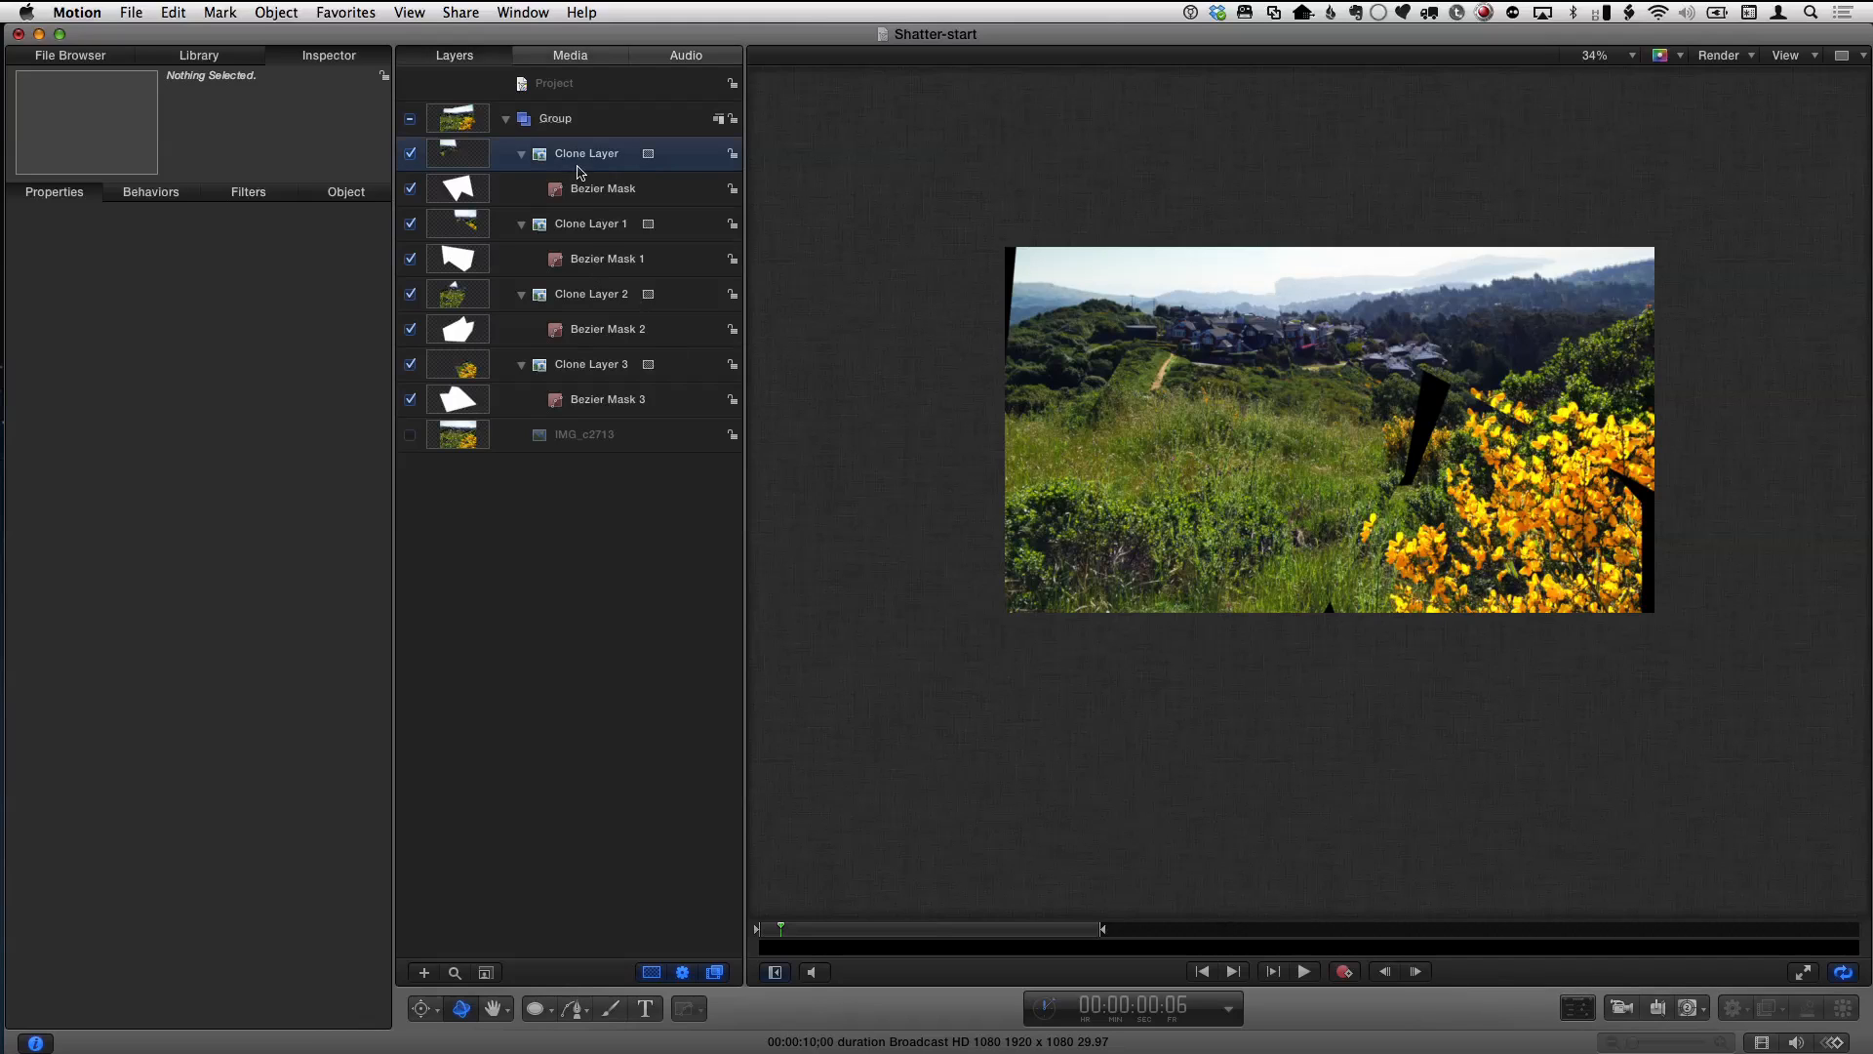
click(590, 222)
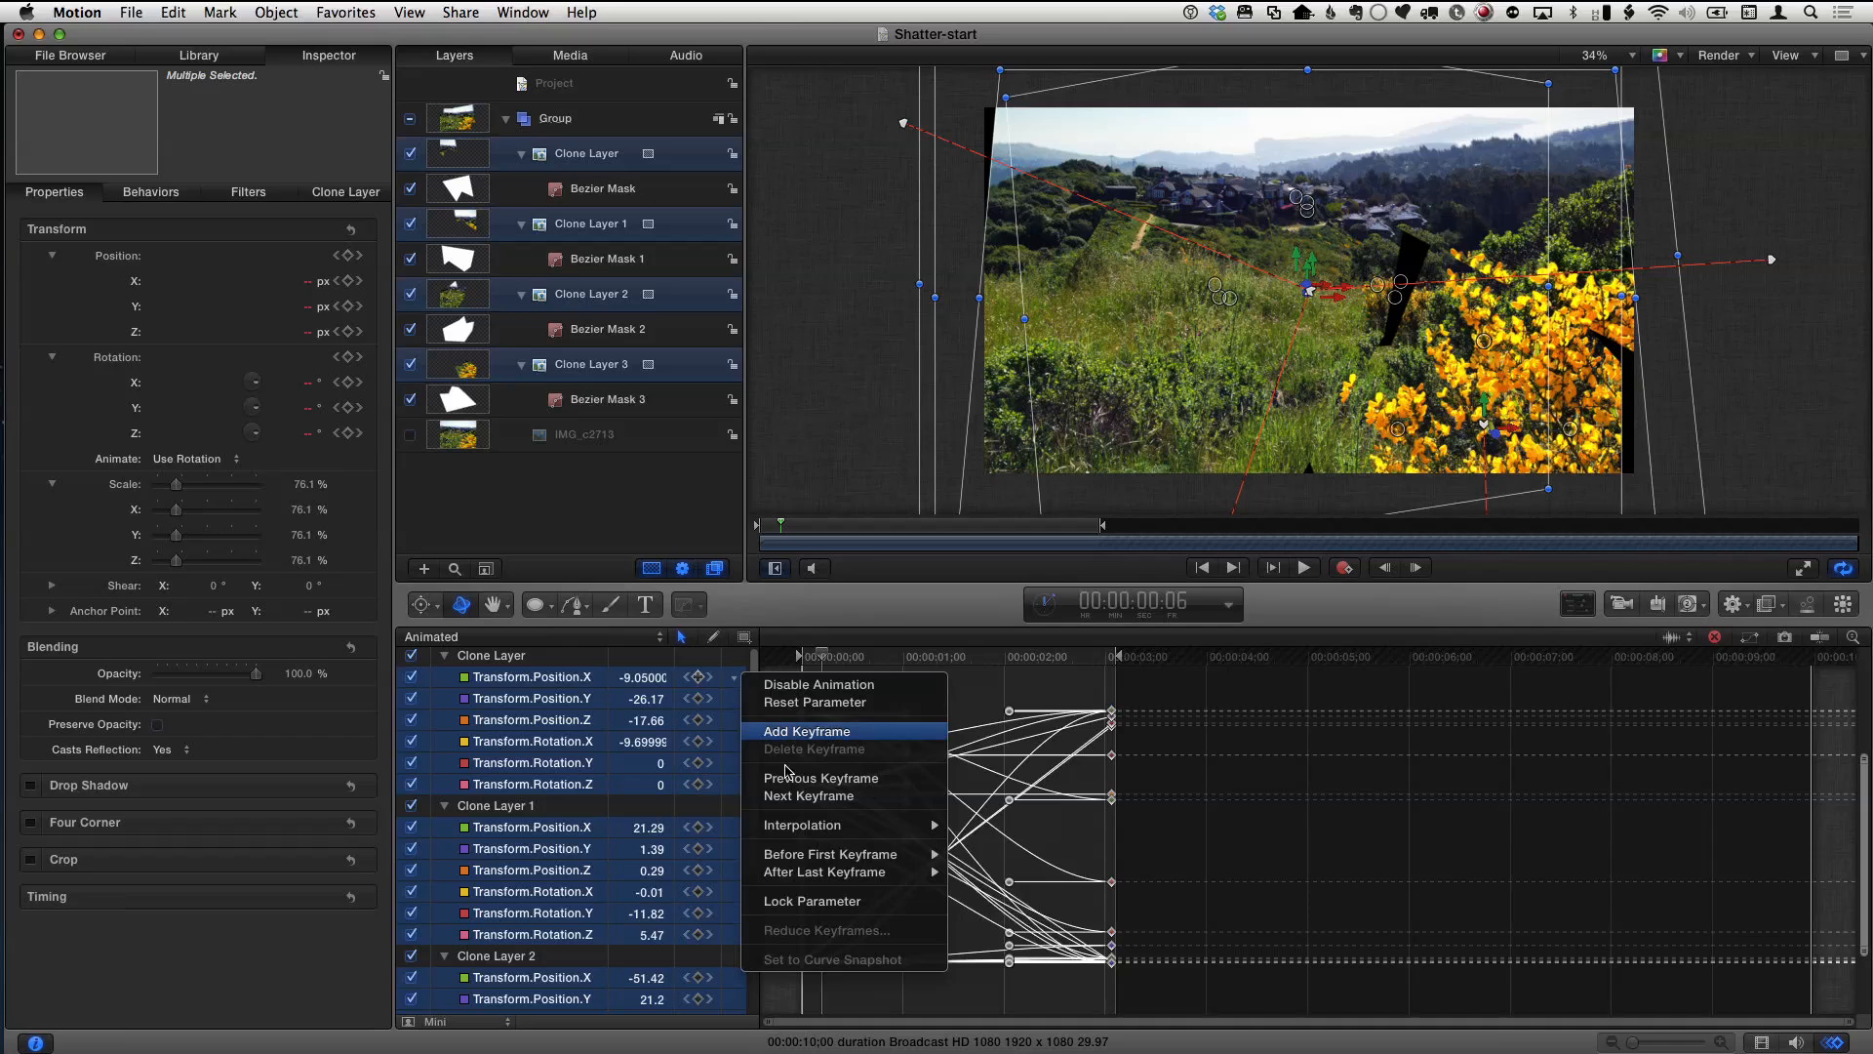
mouse_move(802, 824)
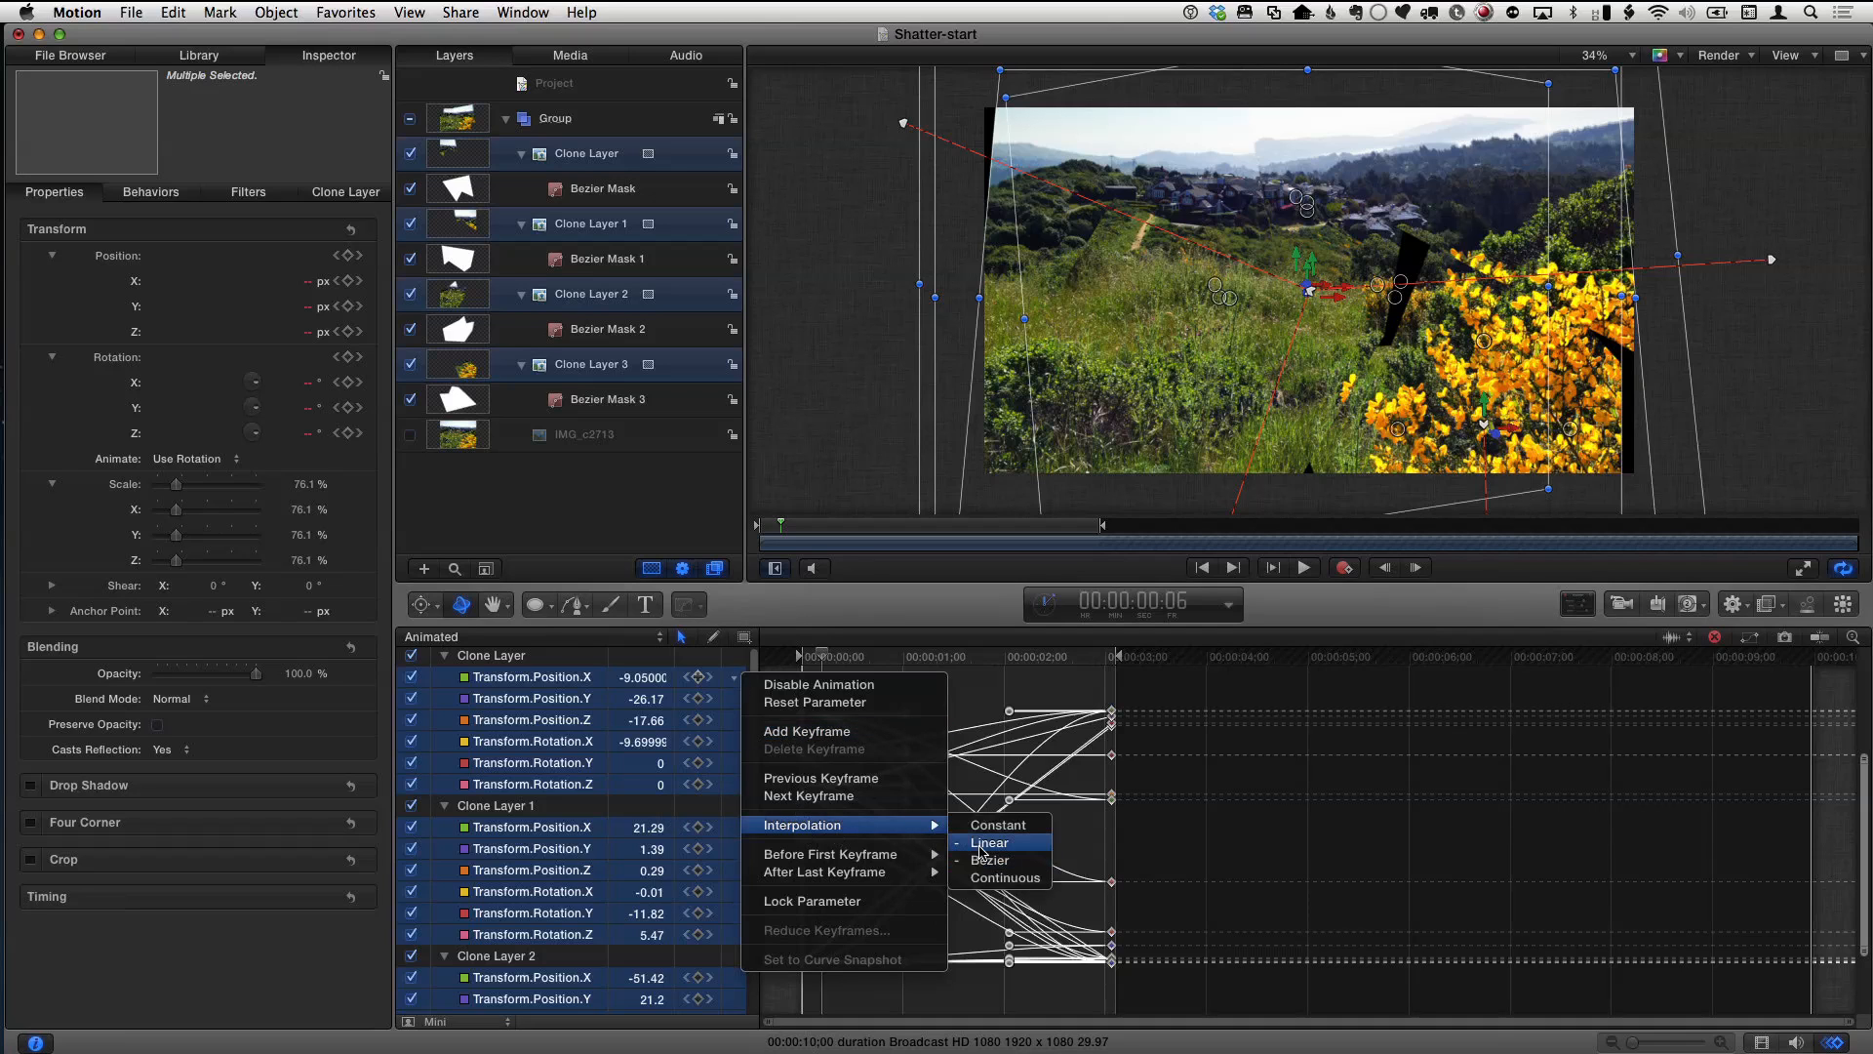
click(988, 843)
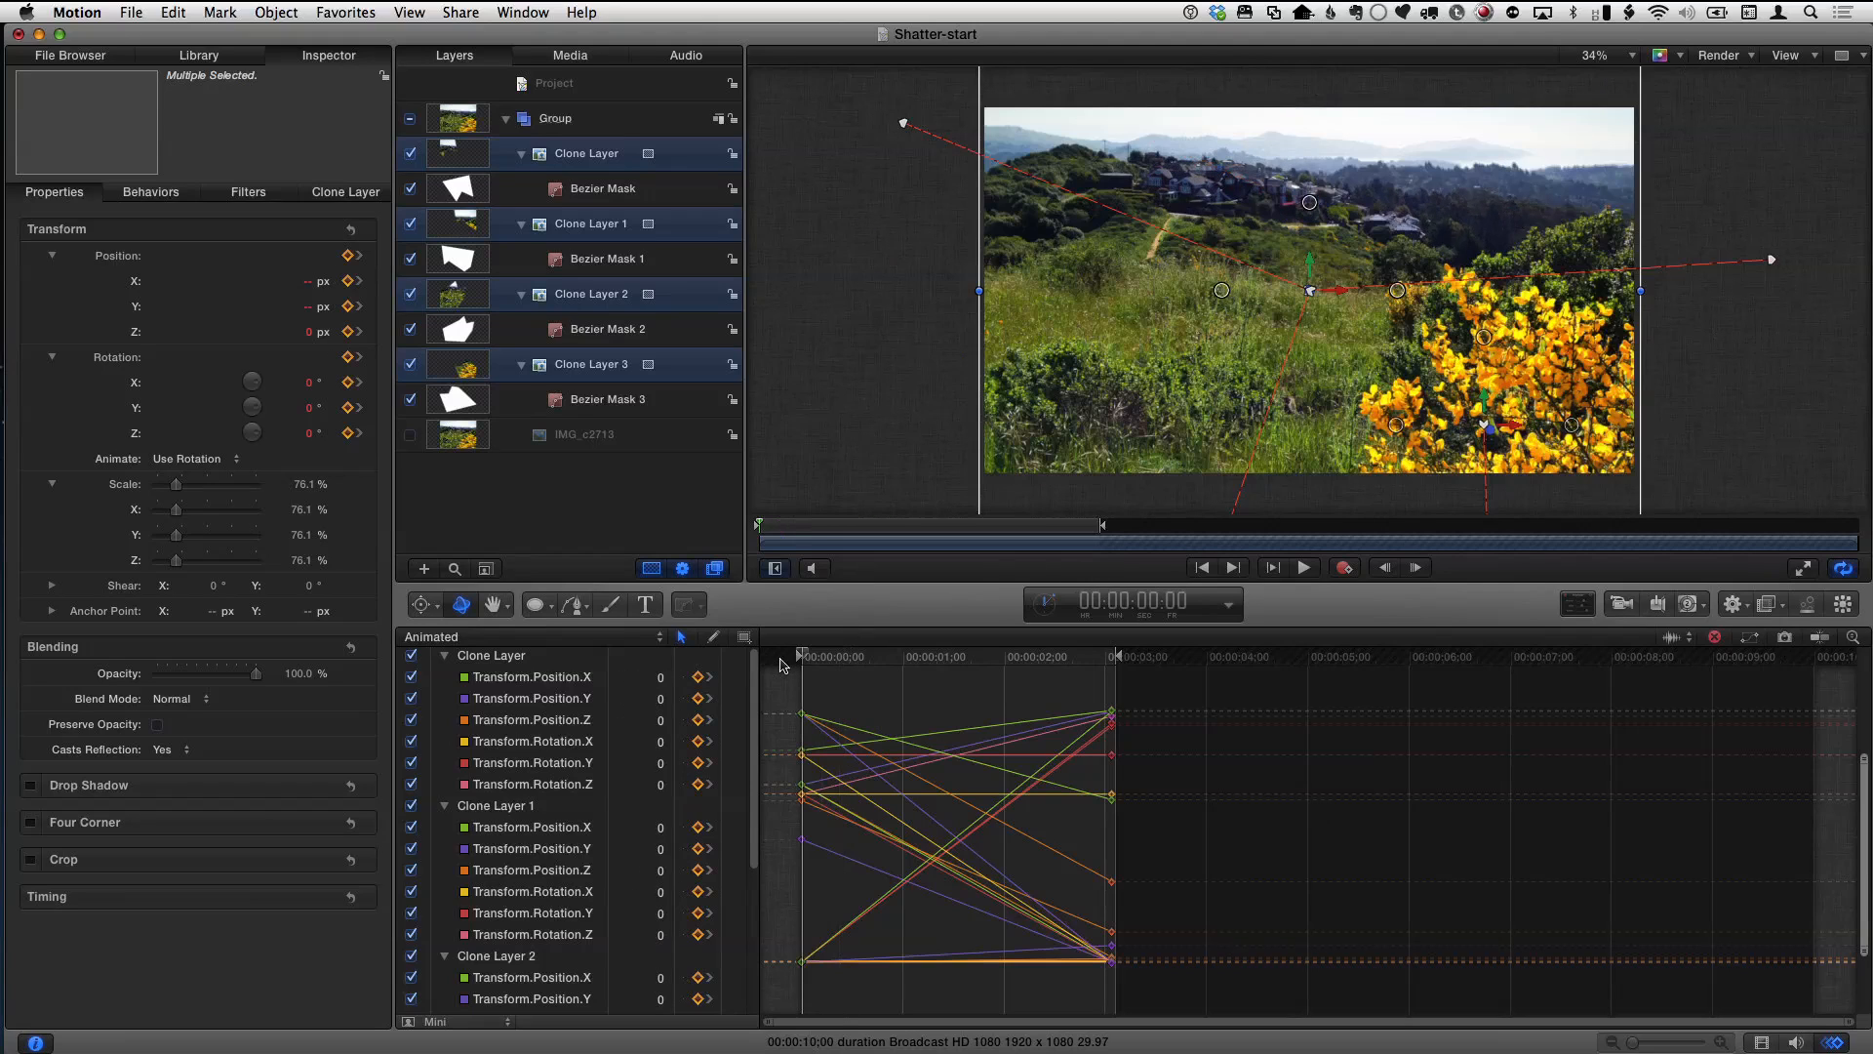
click(1304, 566)
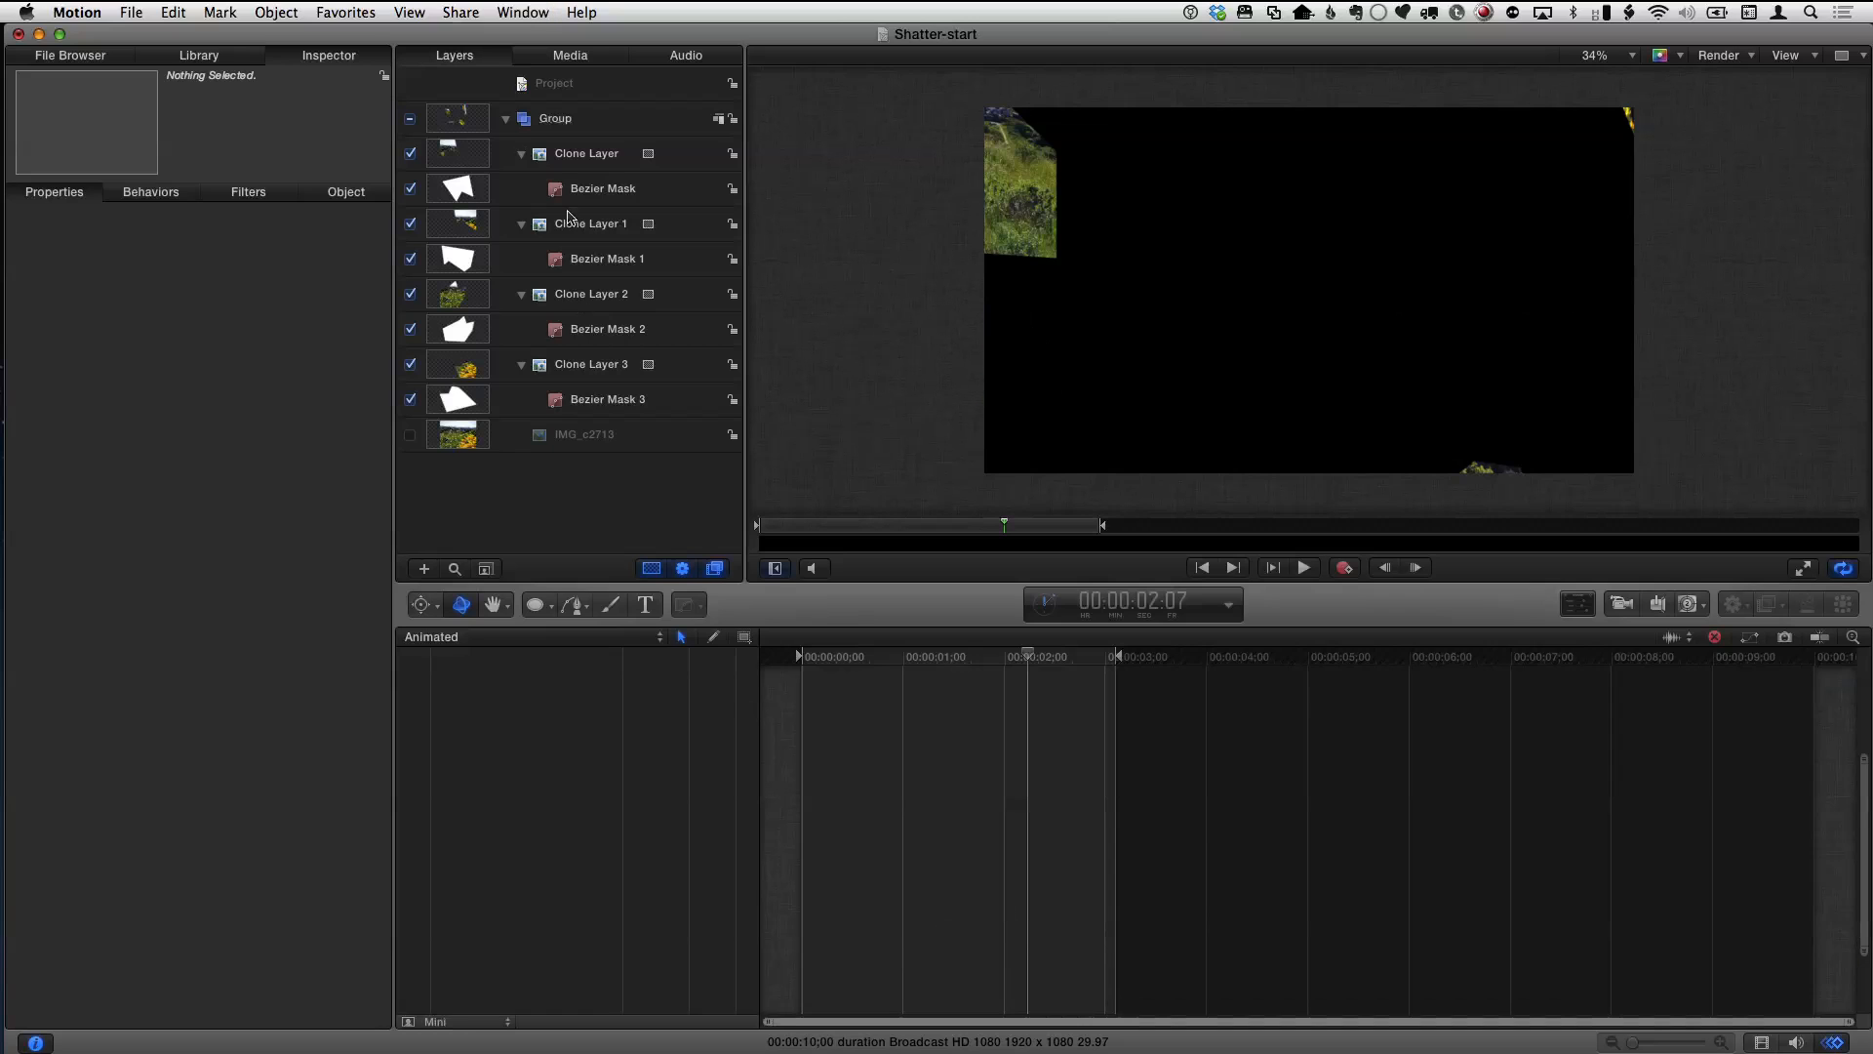
- Show the Video Timeline listing the Group and its four shard layers, then play back
click(585, 152)
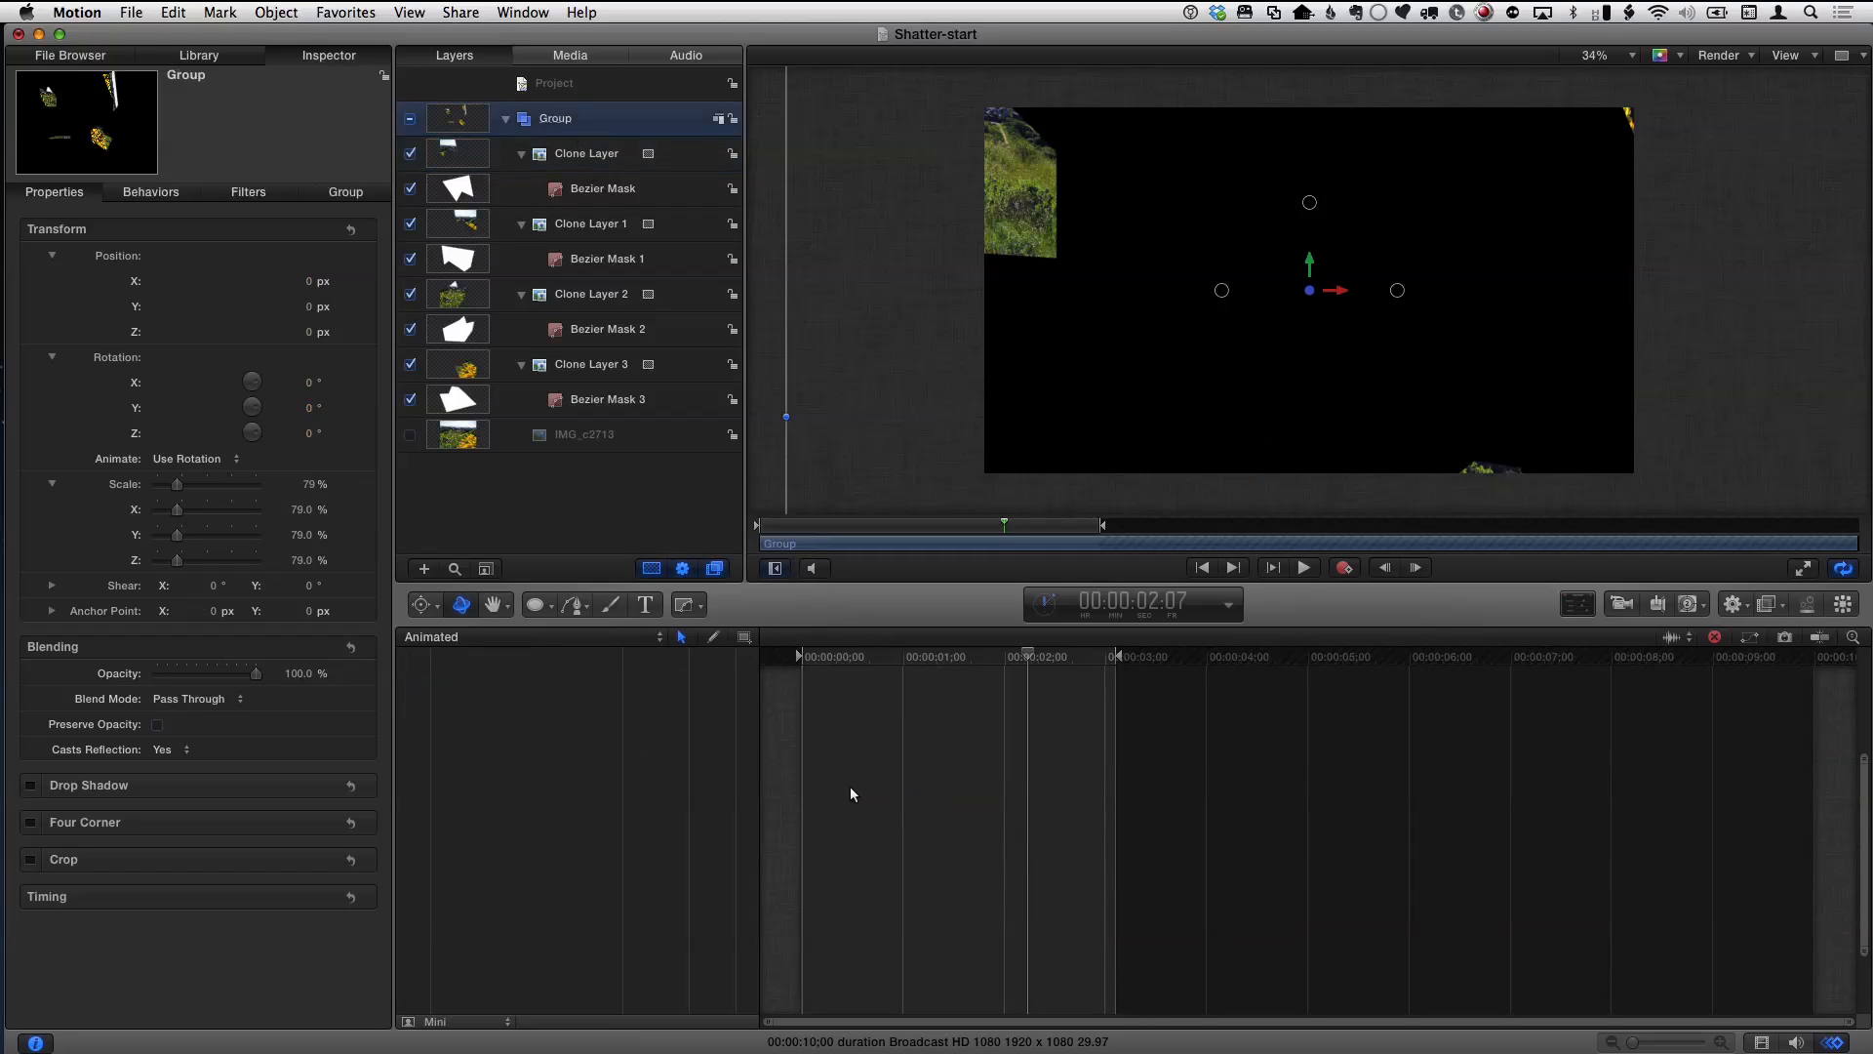
mouse_move(619, 25)
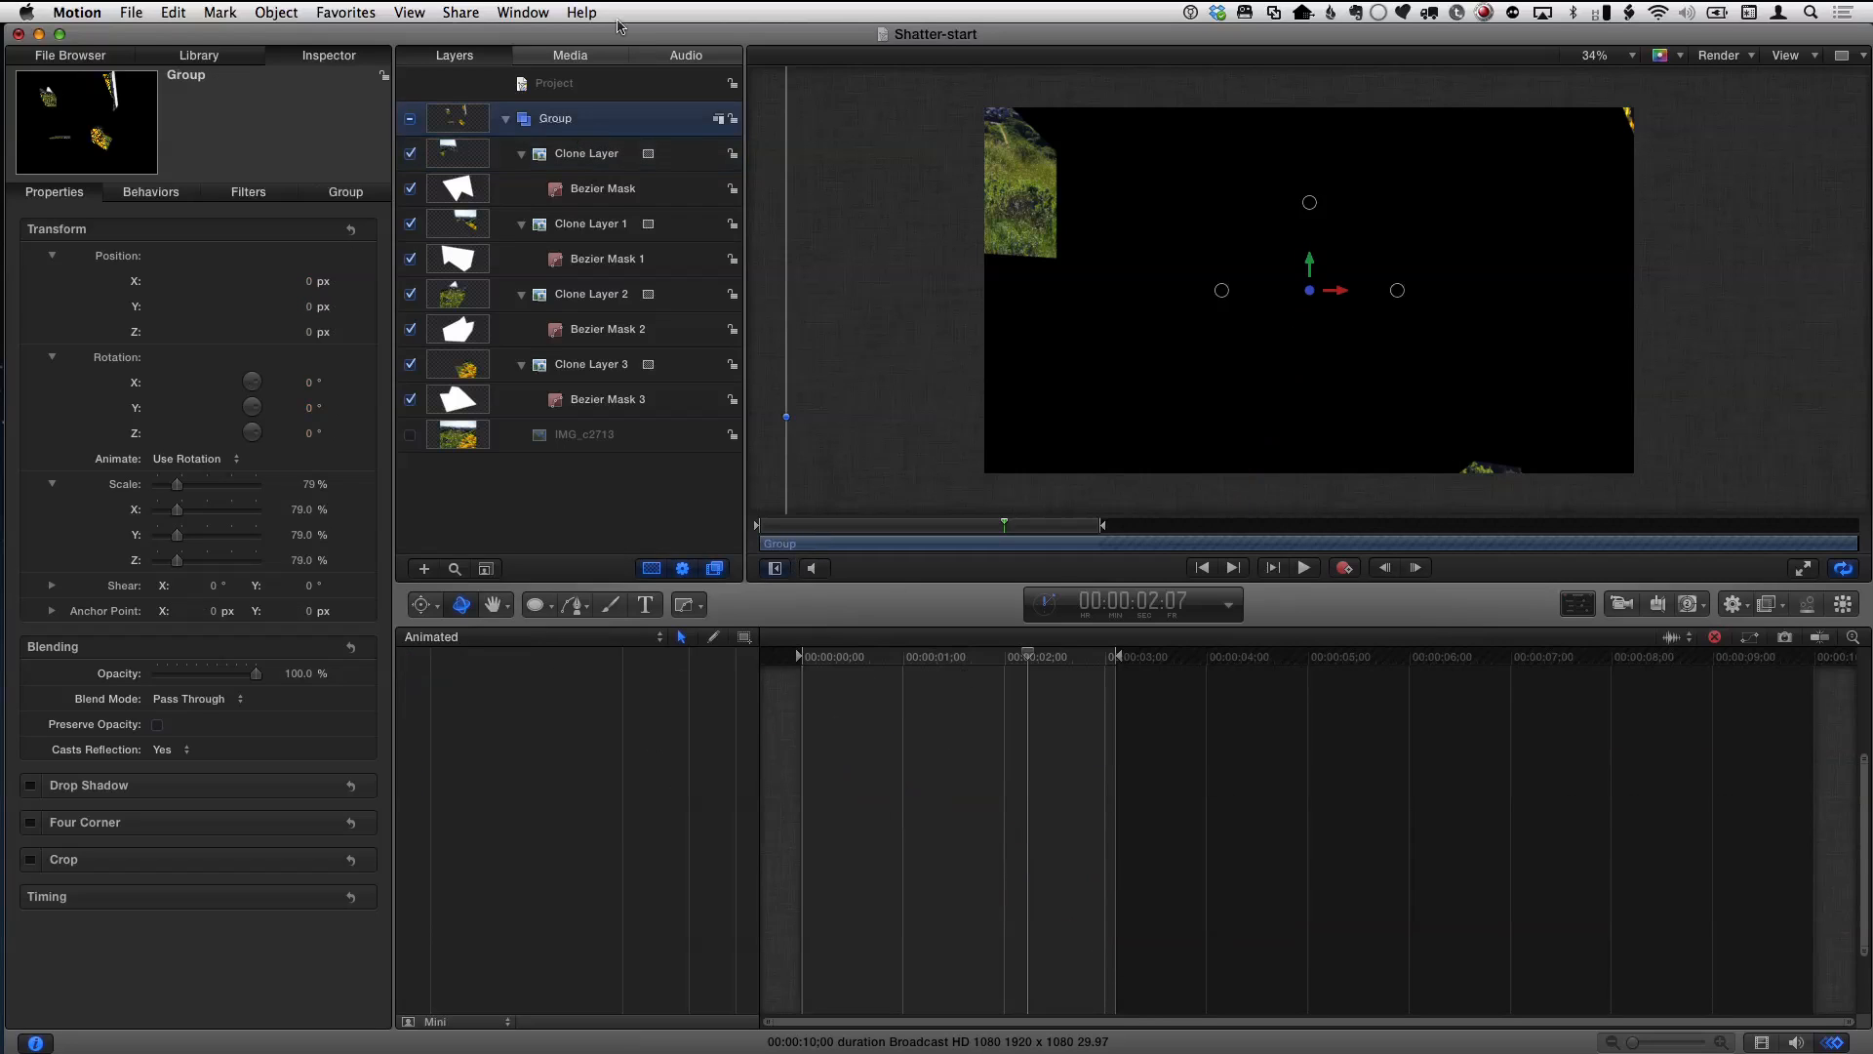
click(523, 11)
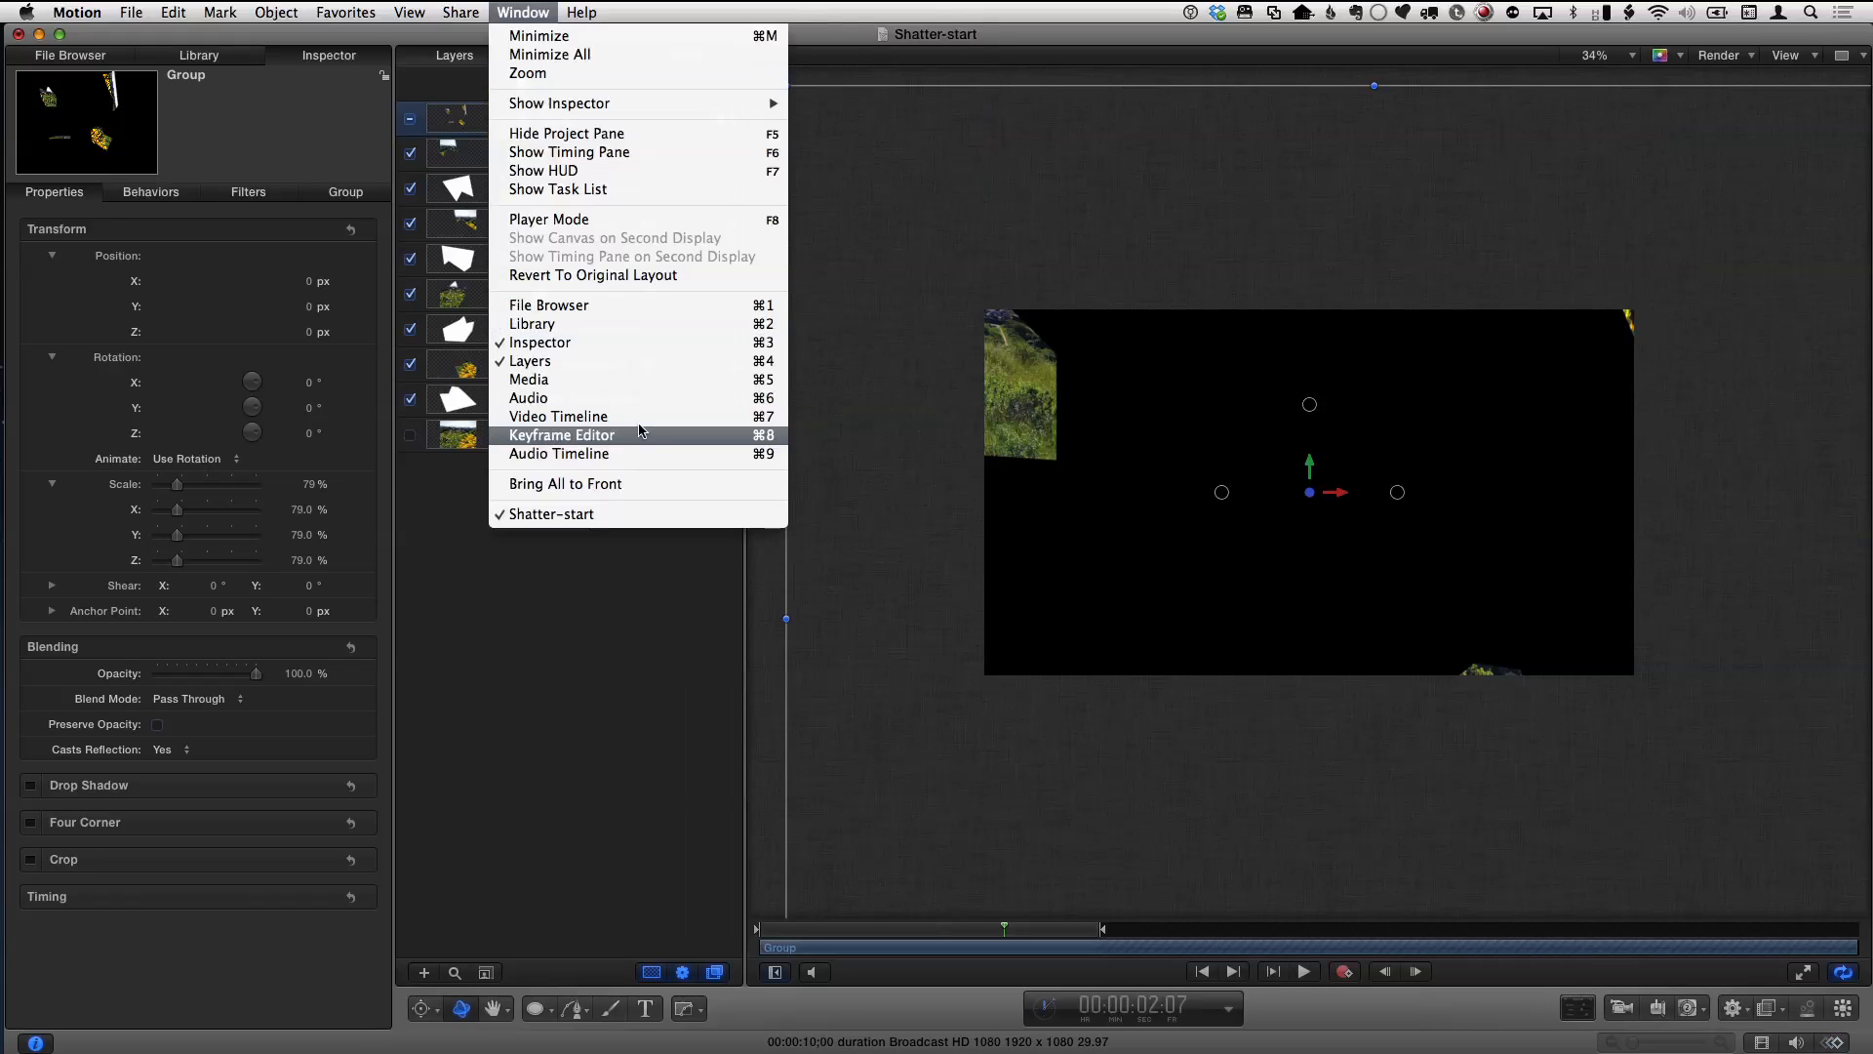
click(558, 415)
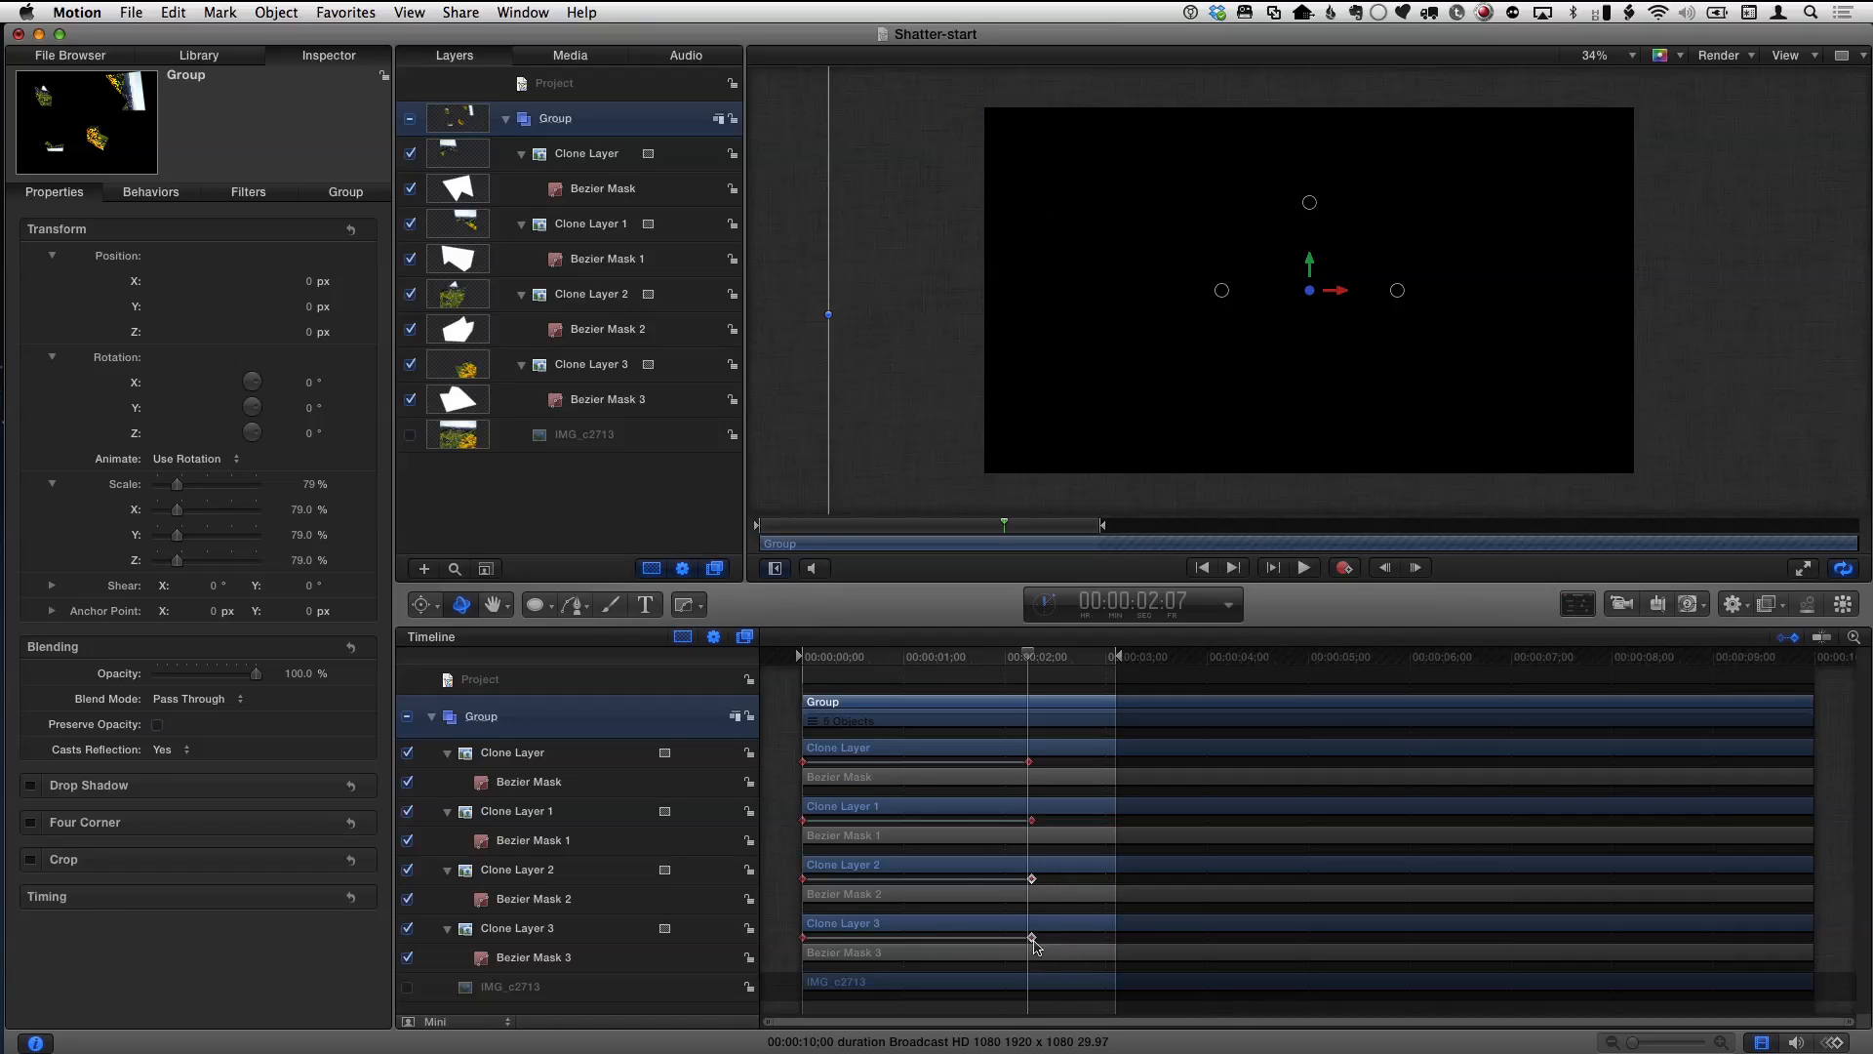
click(1304, 565)
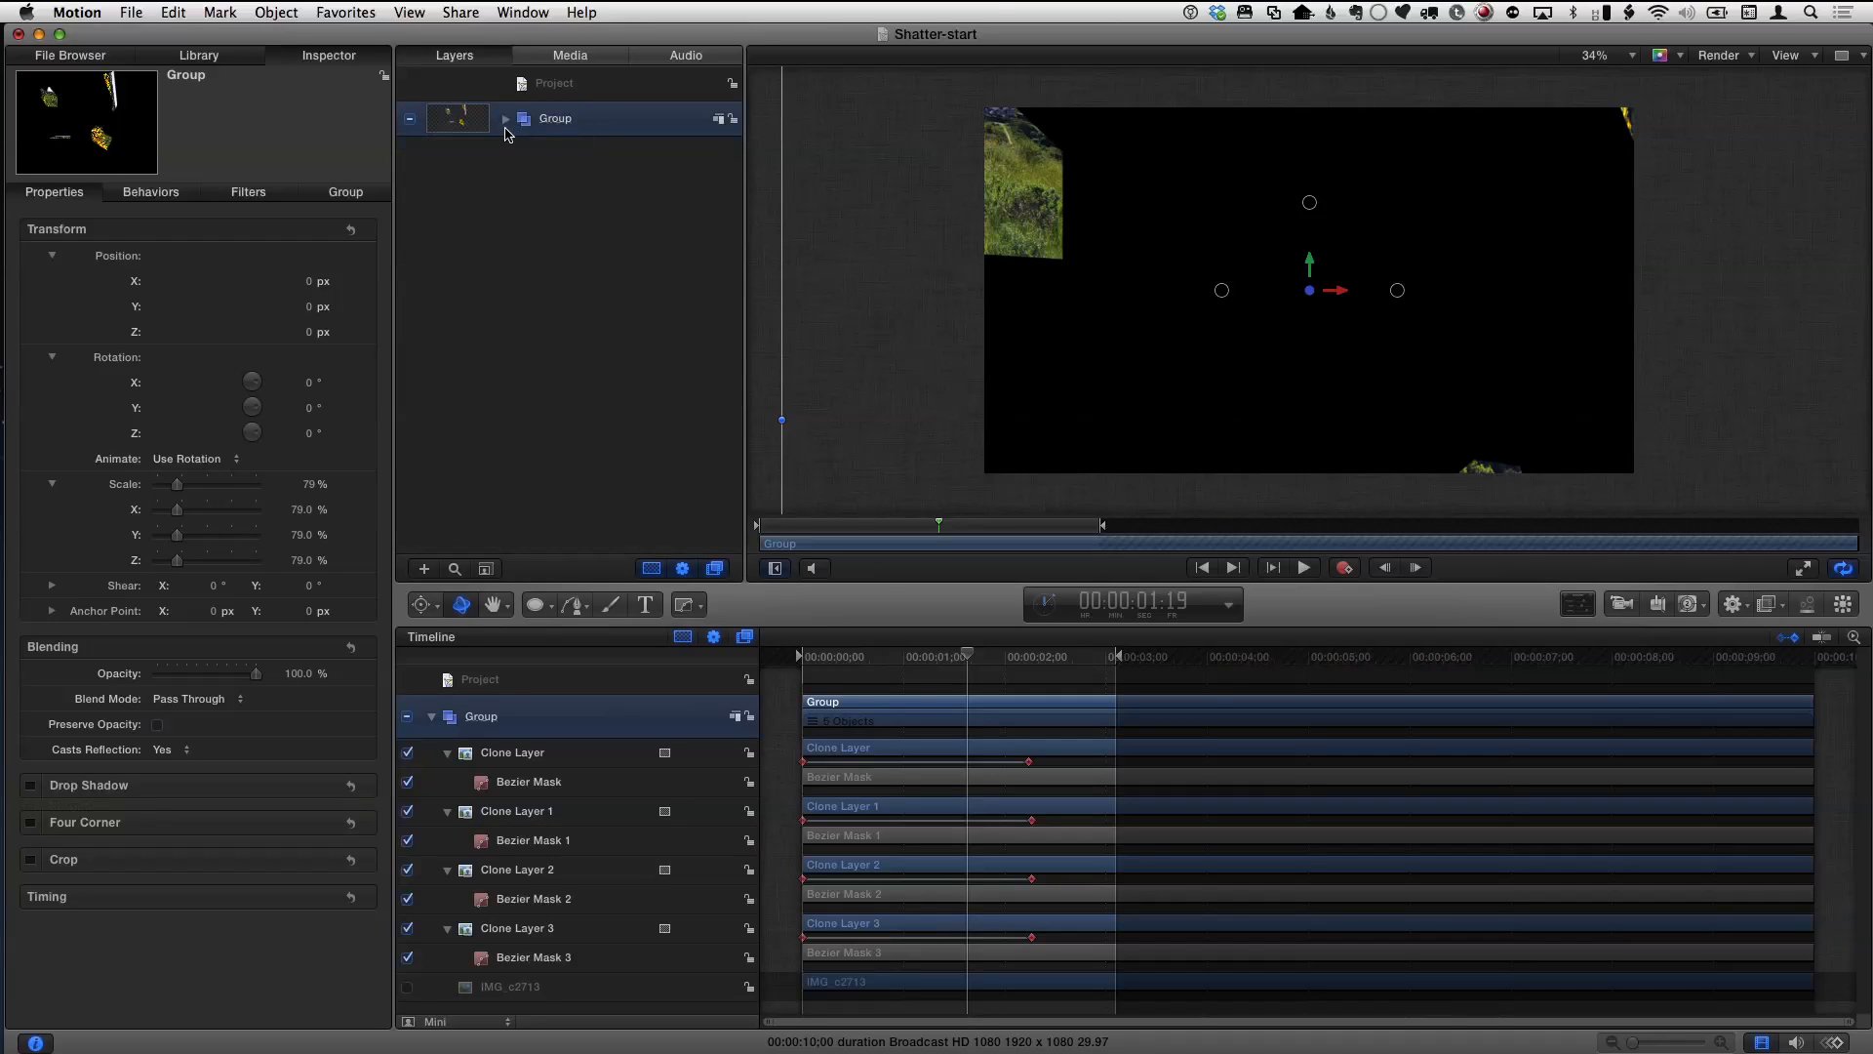
- Make Clone Layer 4 from the shard Group and deactivate the original Group
click(504, 119)
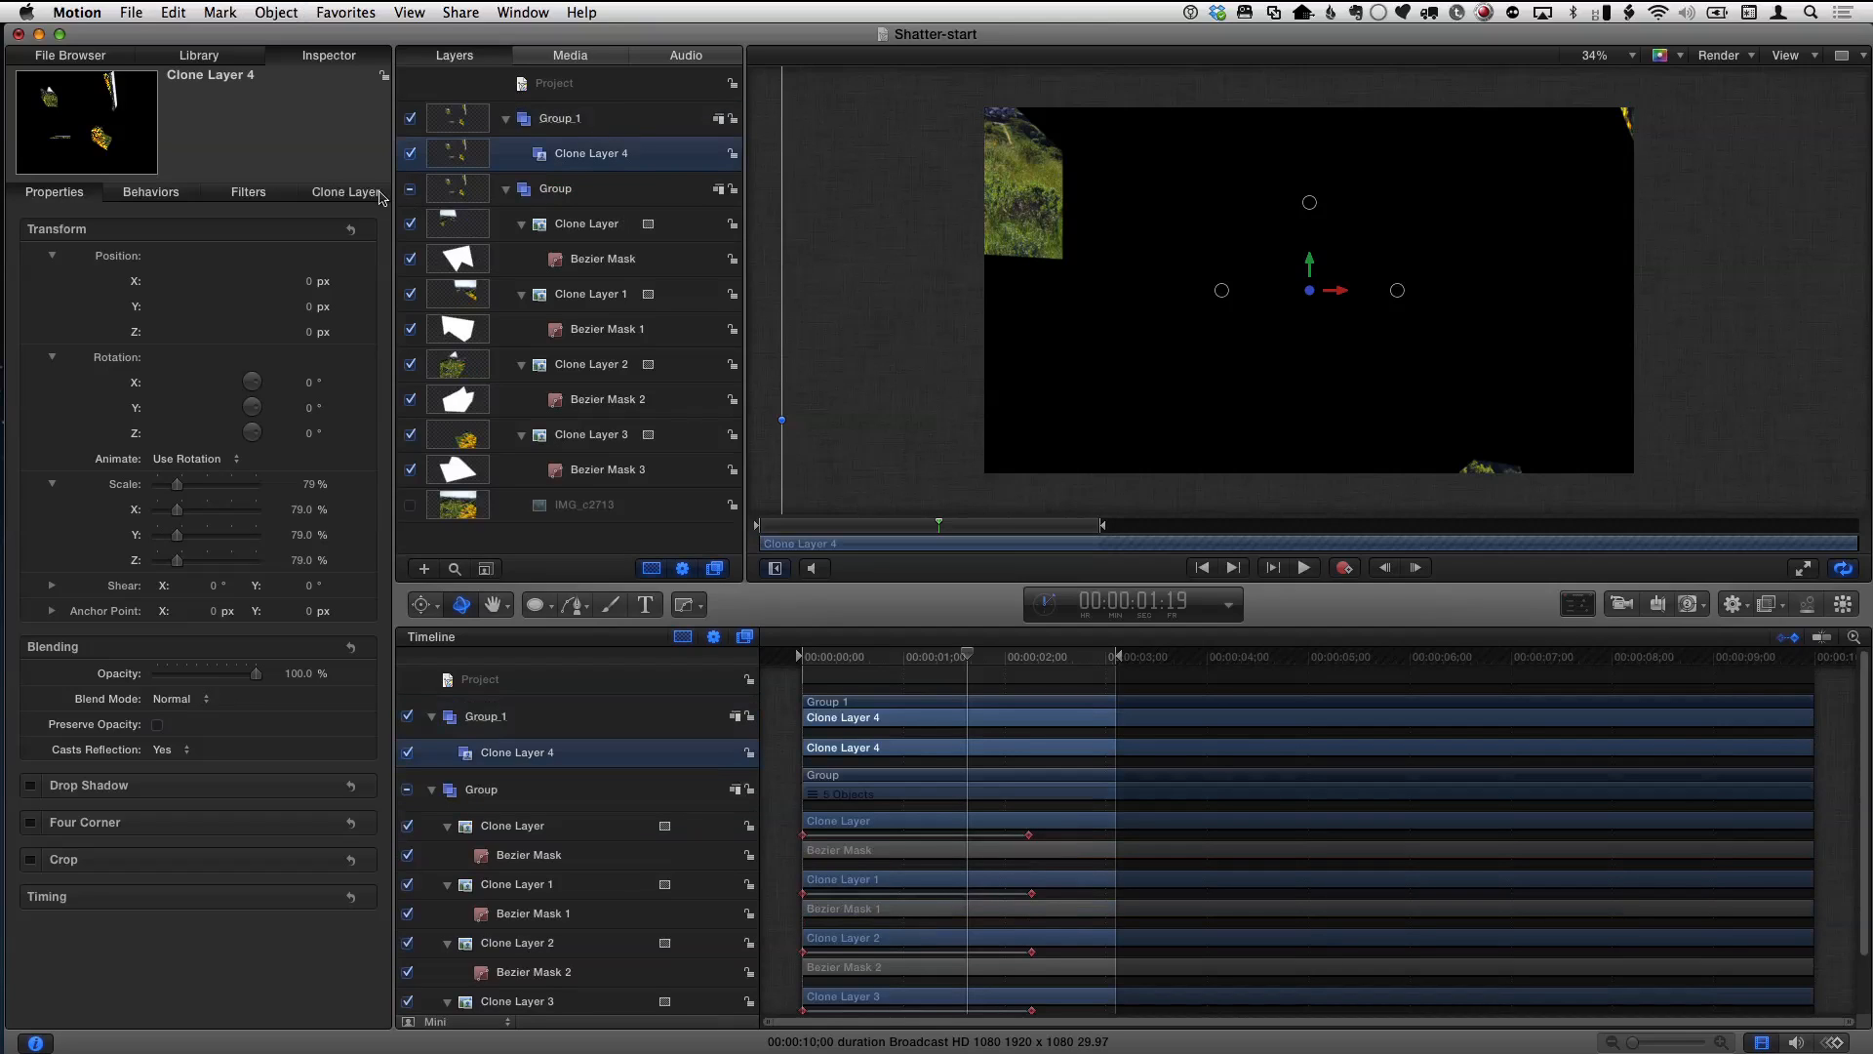
click(410, 187)
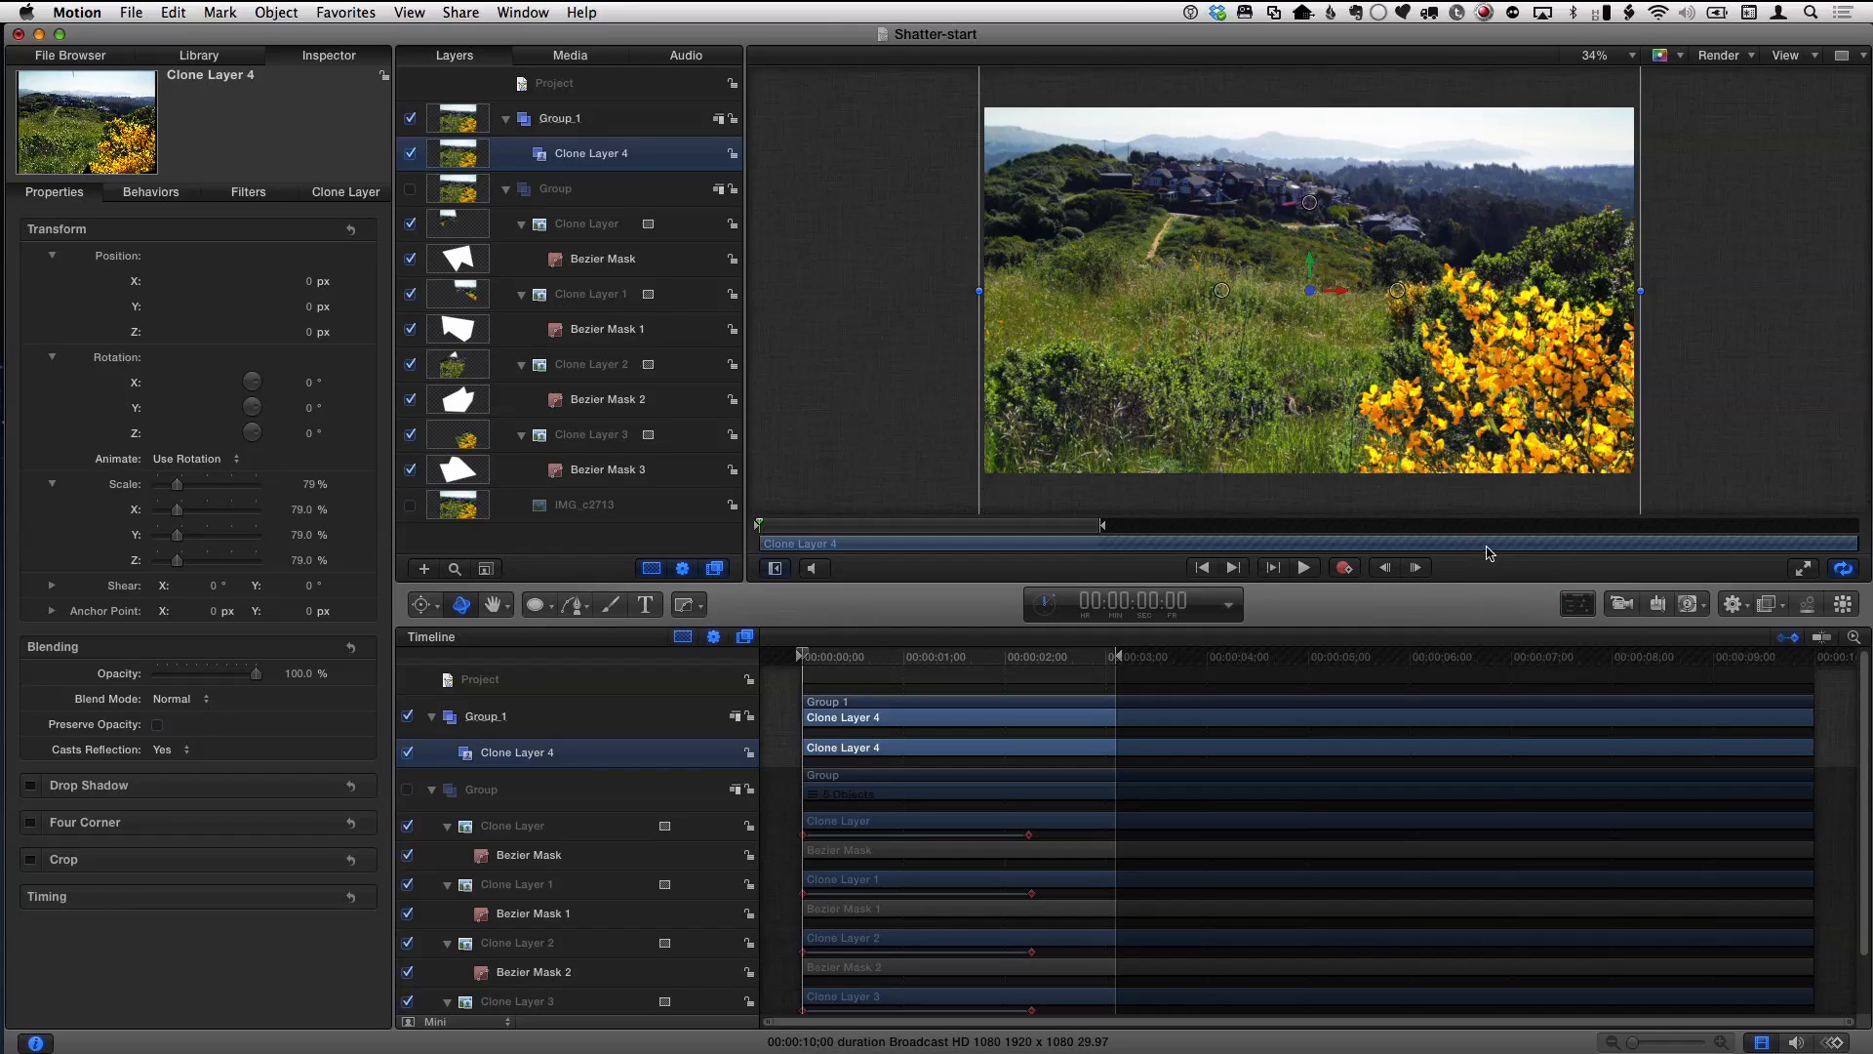
- Add a Retiming > Reverse behavior to Clone Layer 4 and play the shards assembling
click(1735, 603)
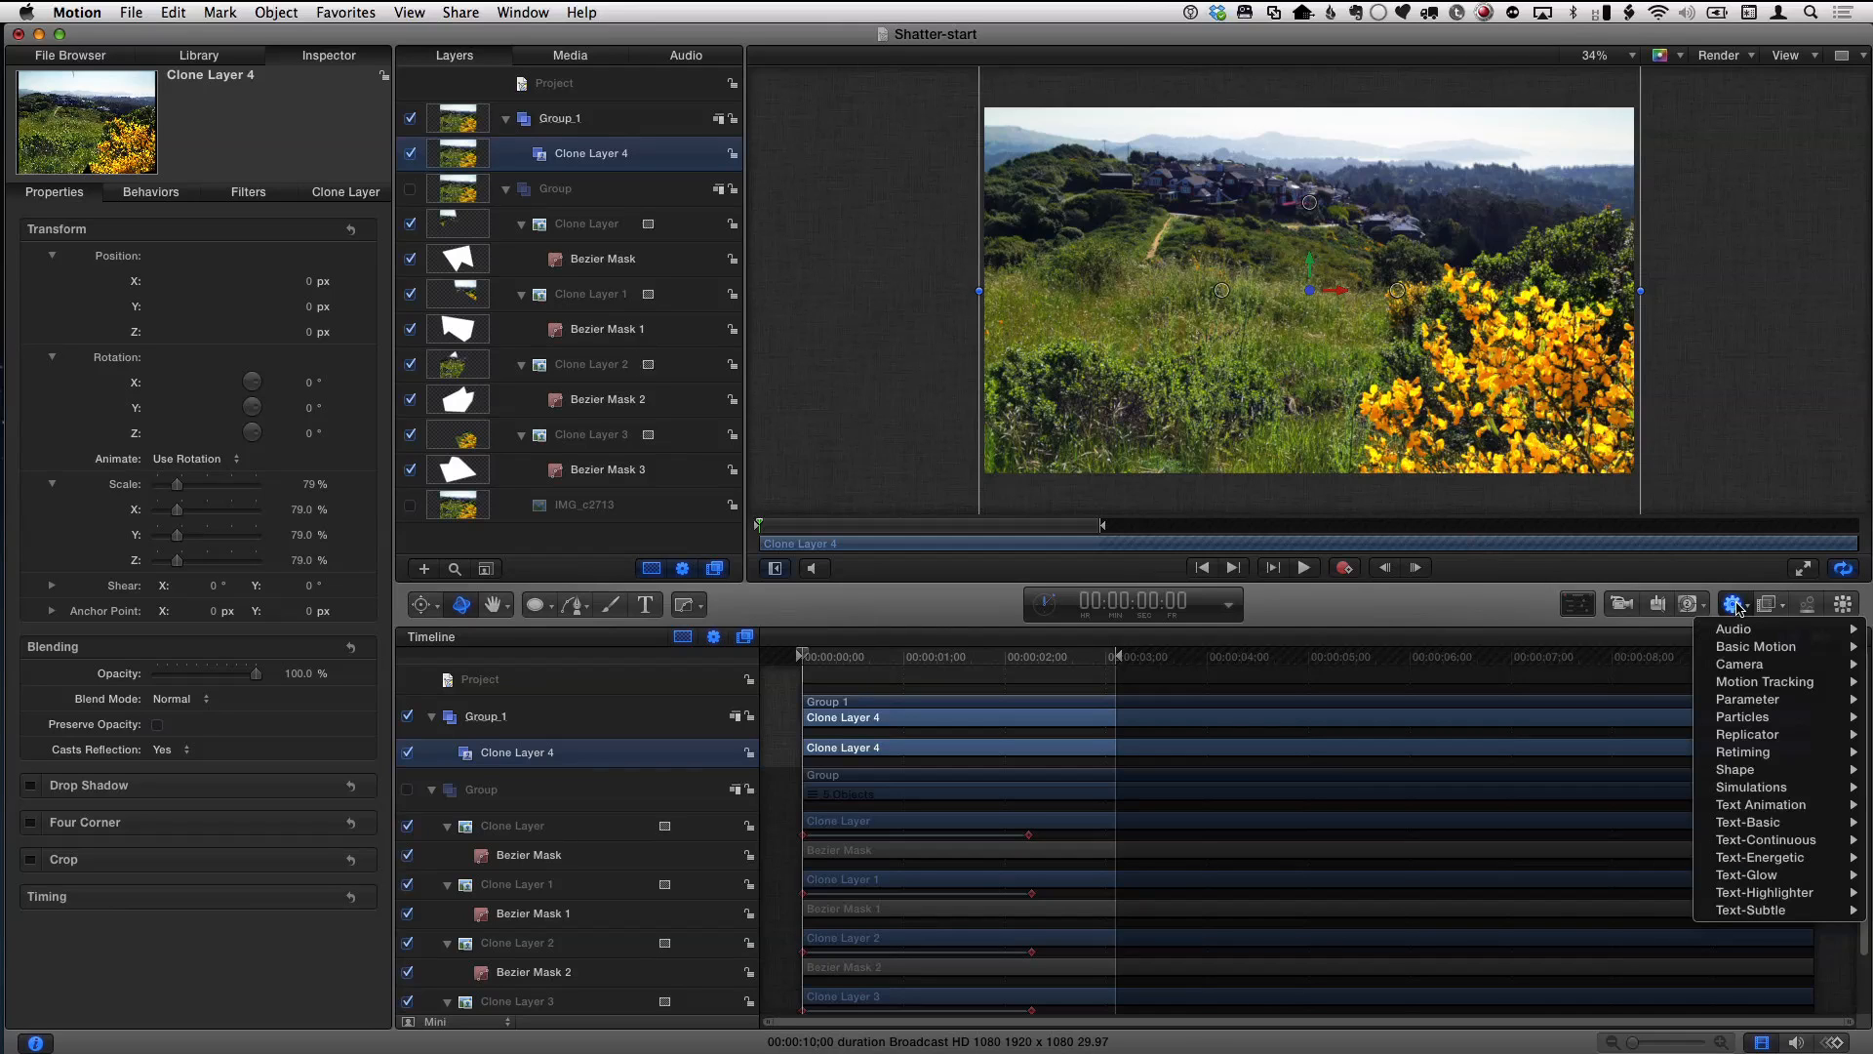
mouse_move(1742, 751)
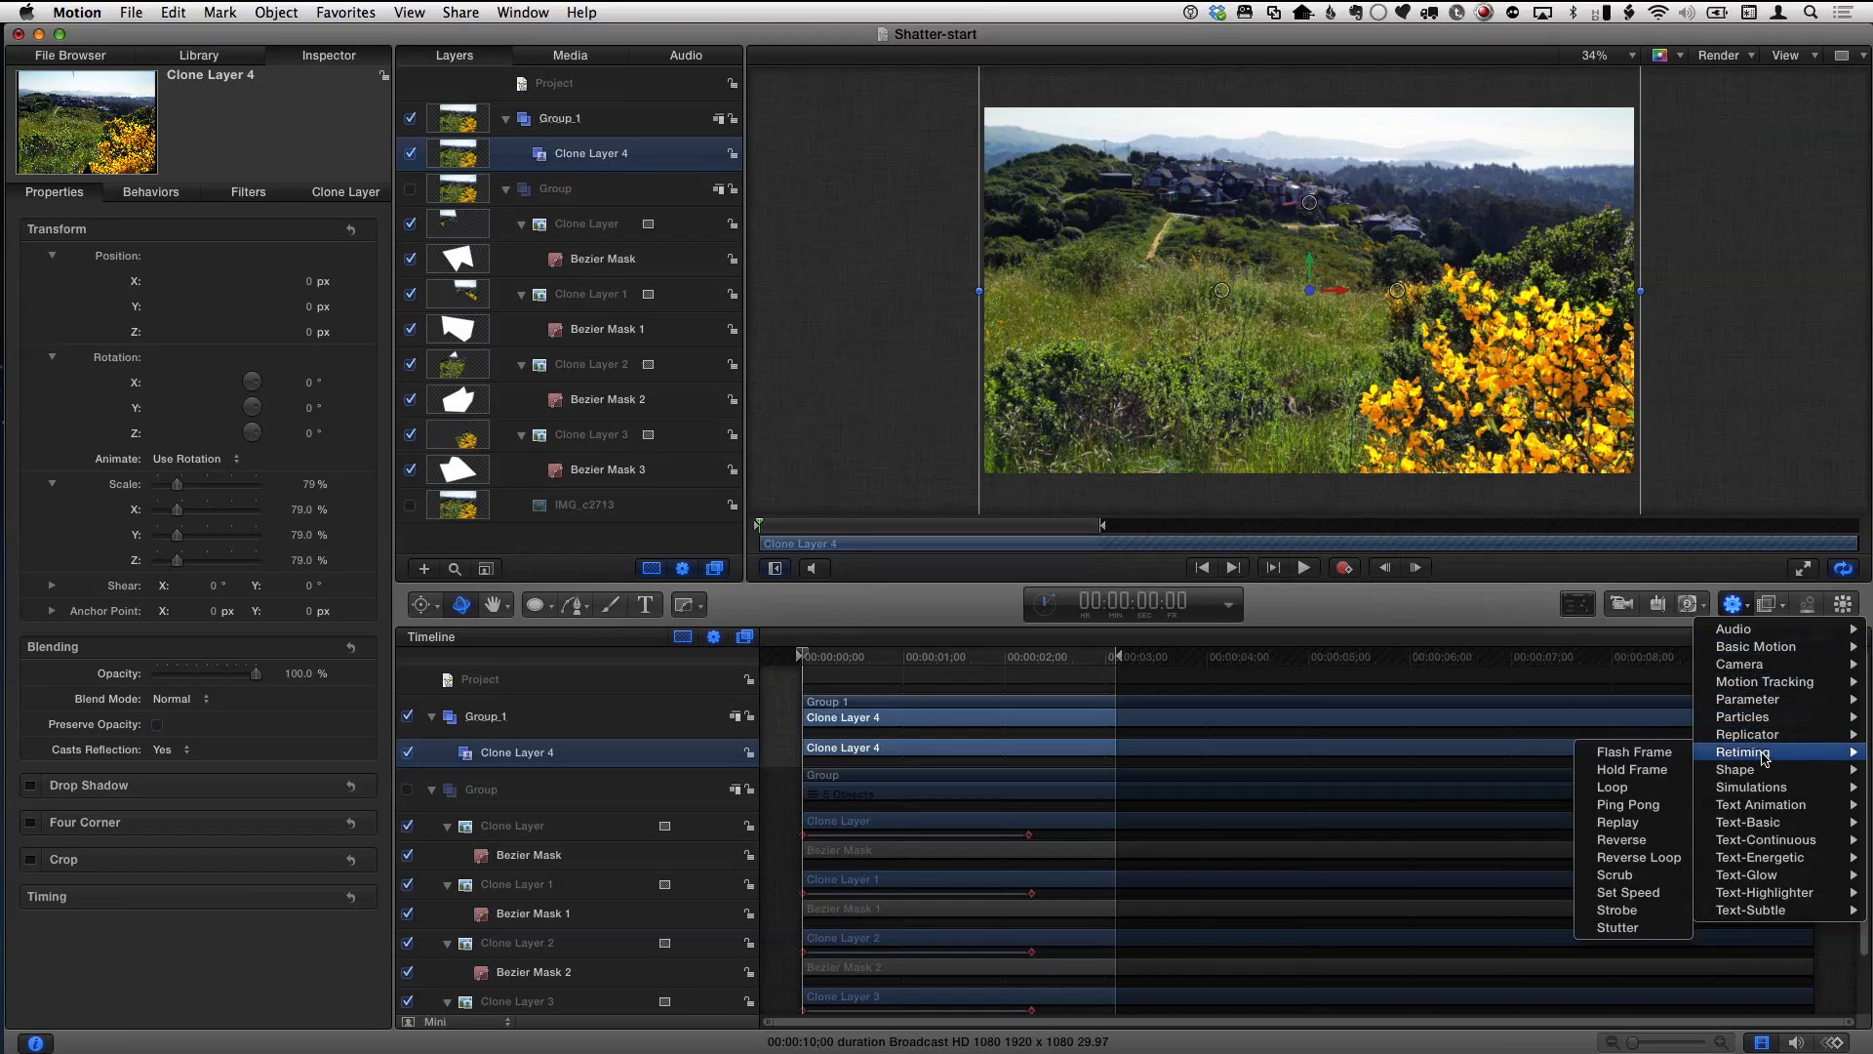
mouse_move(1622, 839)
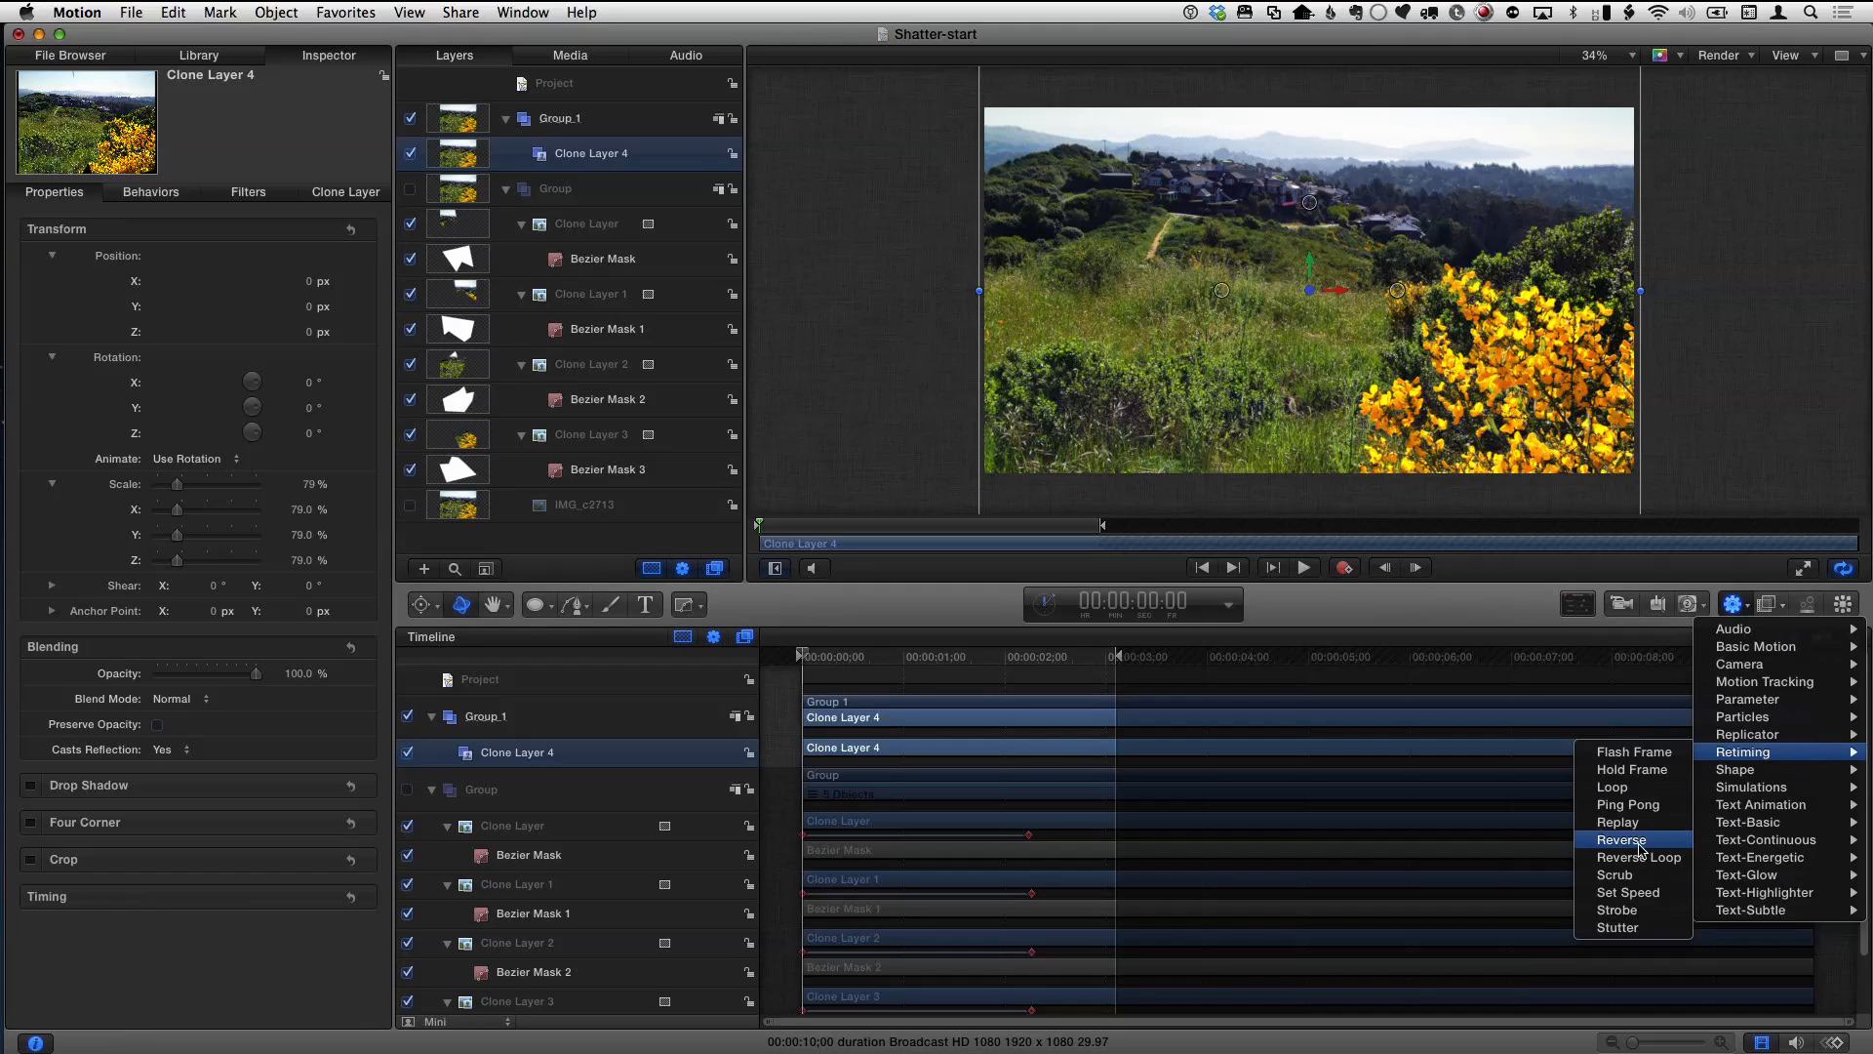
click(1621, 840)
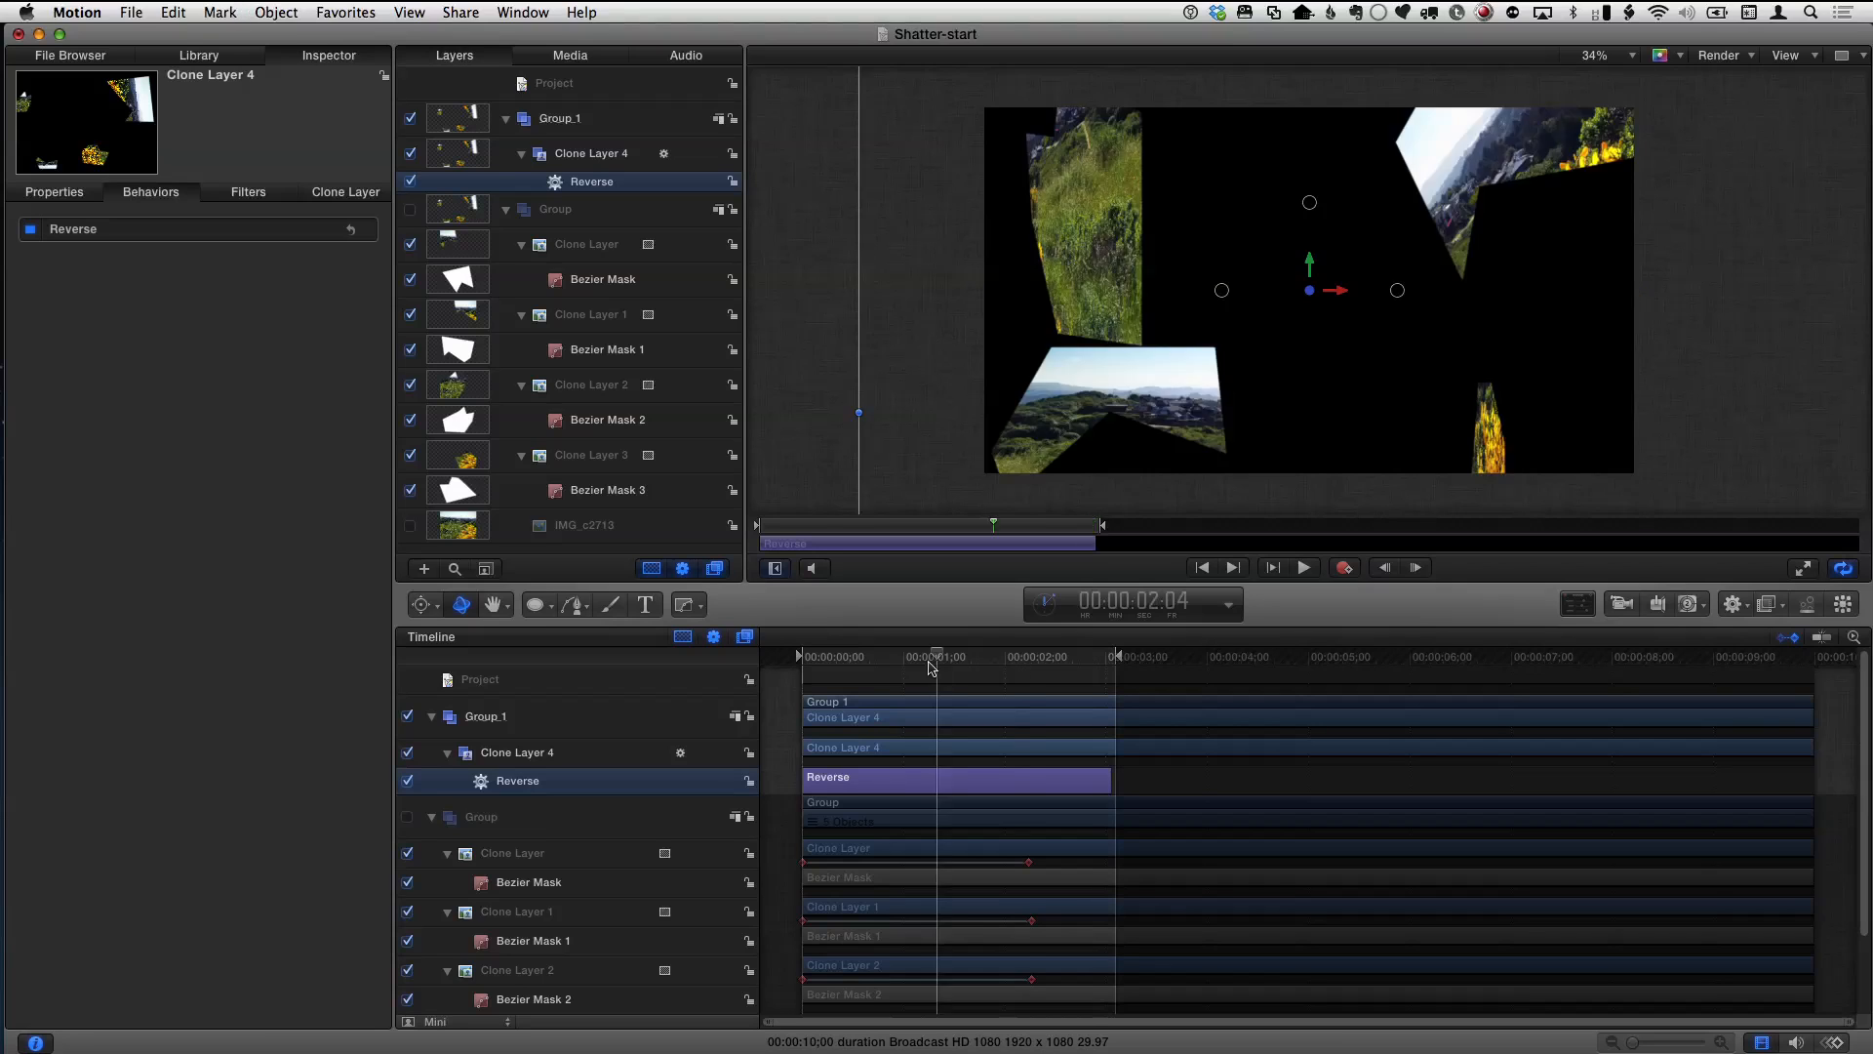
click(1303, 566)
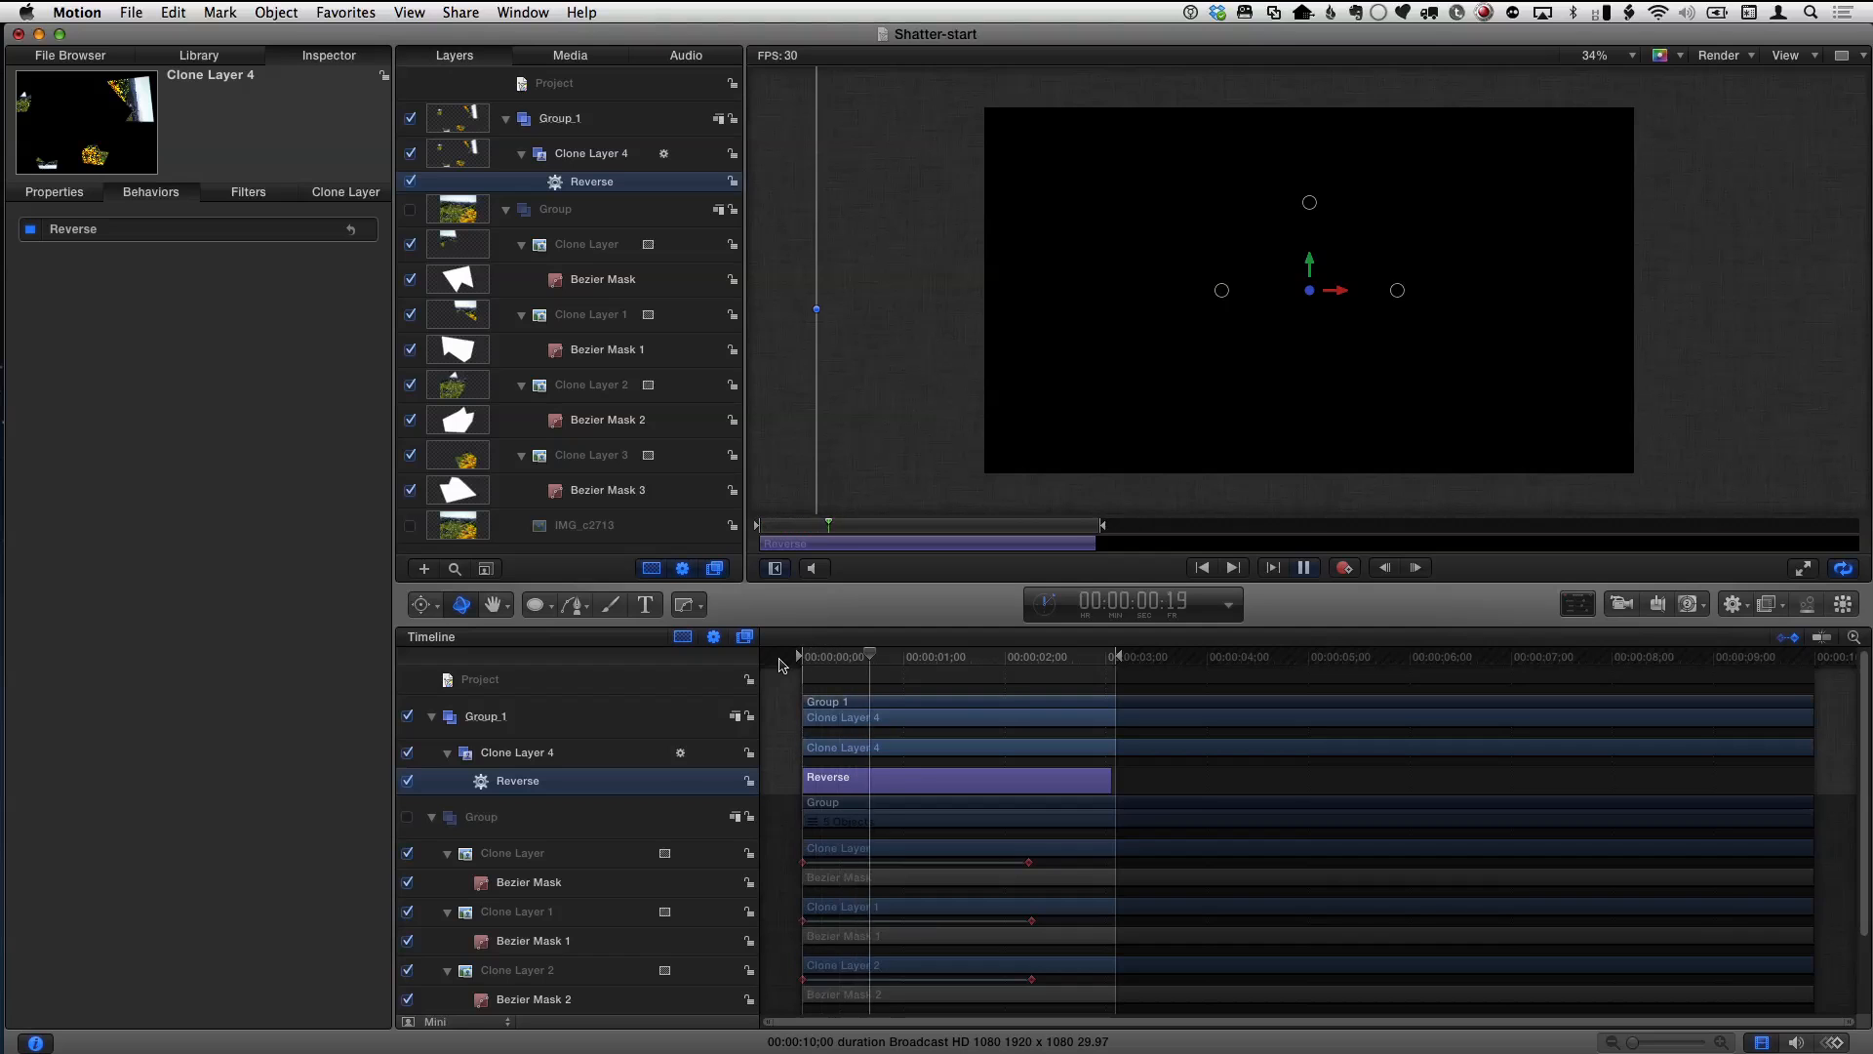